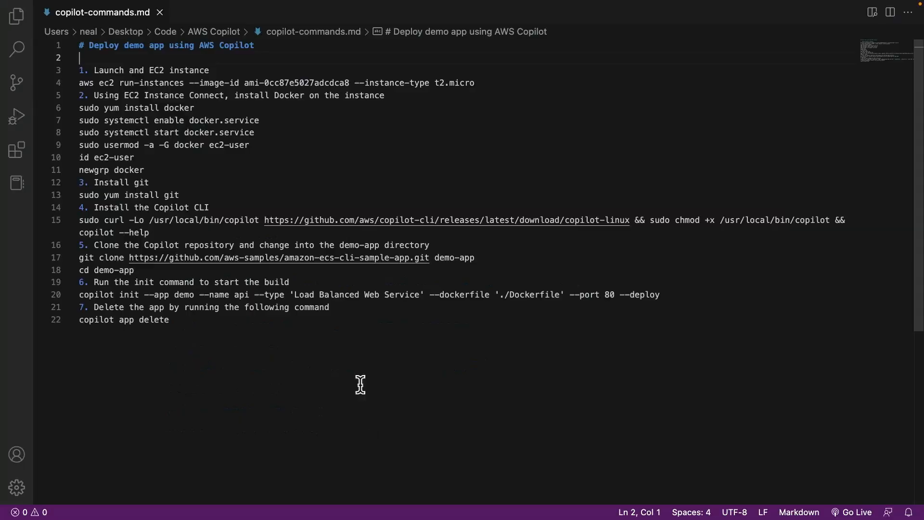
mouse_move(234, 40)
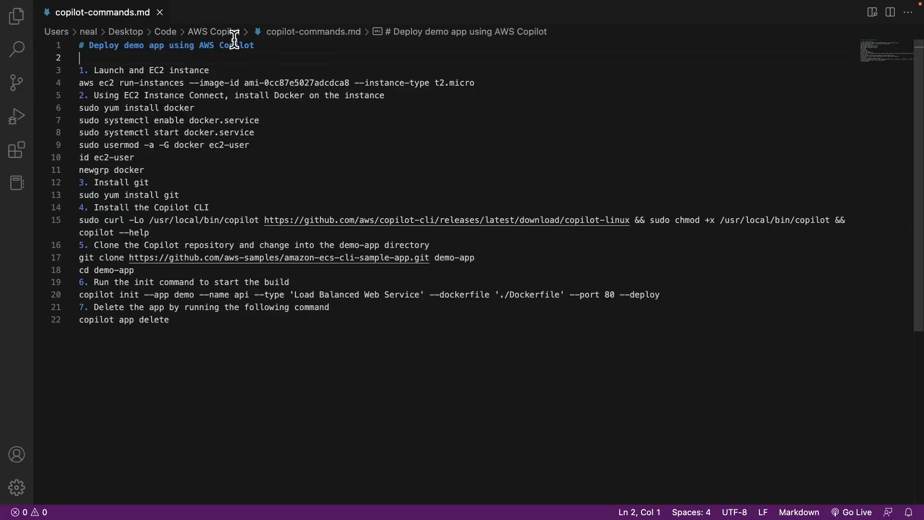
mouse_move(354, 44)
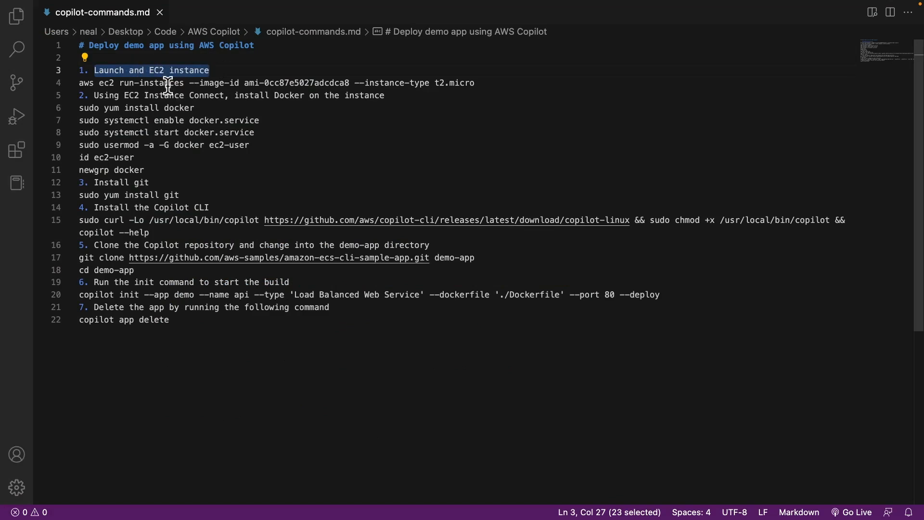
Correct step 1 to 'Launch an EC2 instance' and select the launch command's image id
text(an)
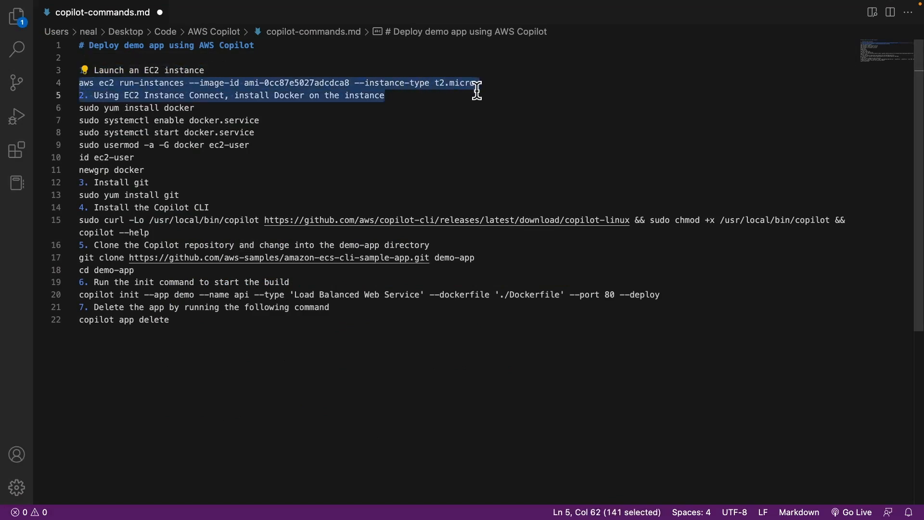
double_click(298, 83)
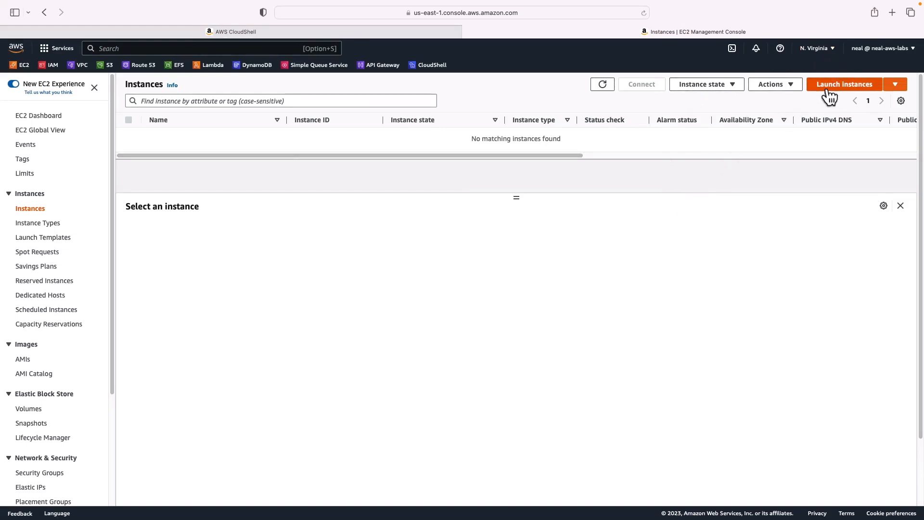
Copy the Amazon Linux 2 AMI id into the notes, replacing the image id with ami-0dfcb1ef8550277af
click(843, 84)
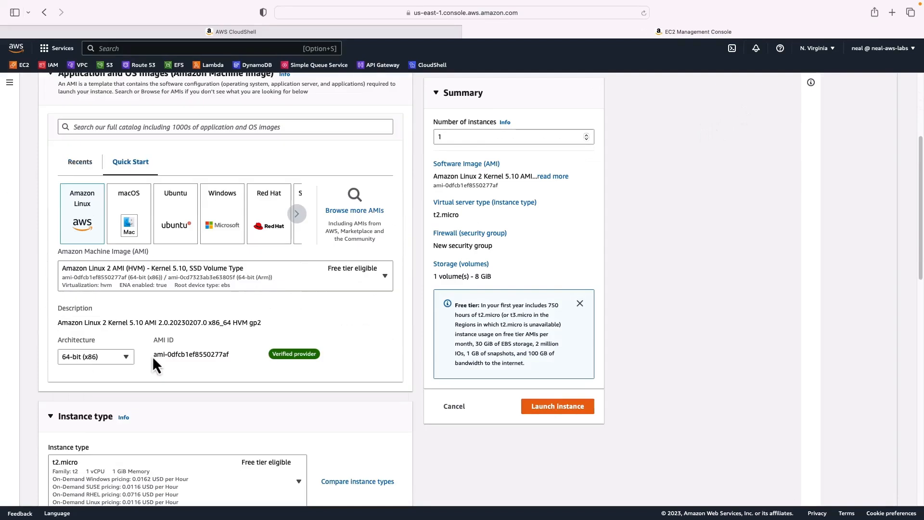
double_click(189, 355)
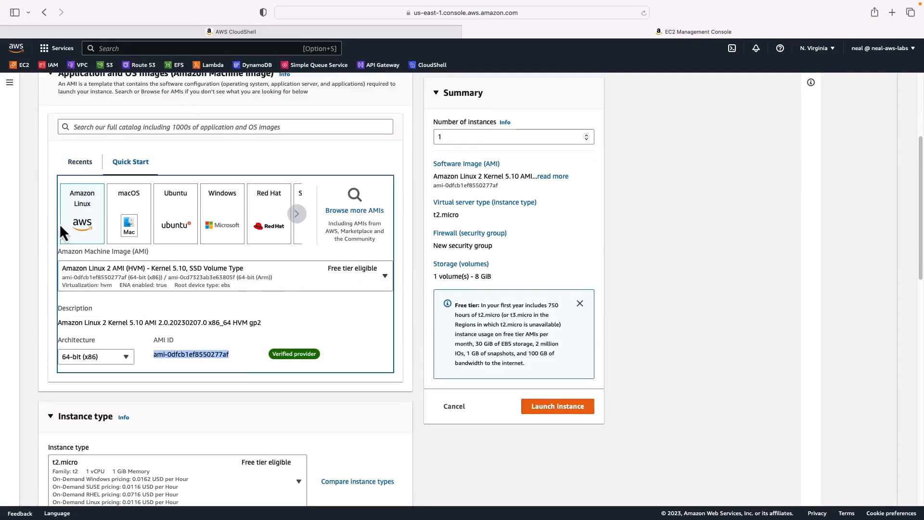
mouse_move(135, 284)
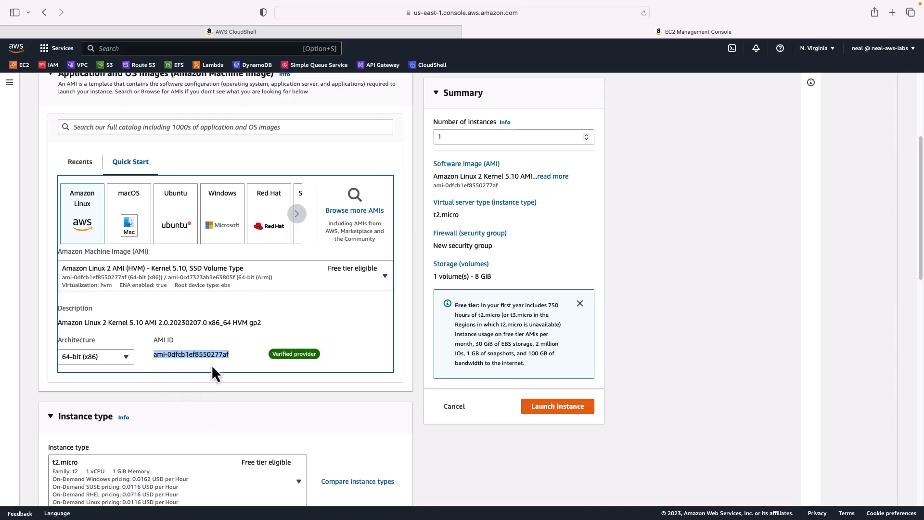
mouse_move(228, 375)
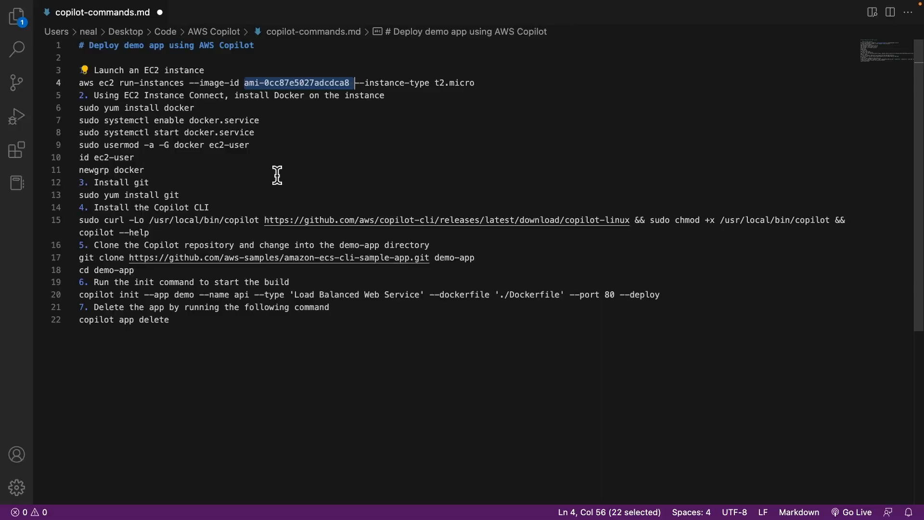
text(ami-0dfcb1ef8550277af)
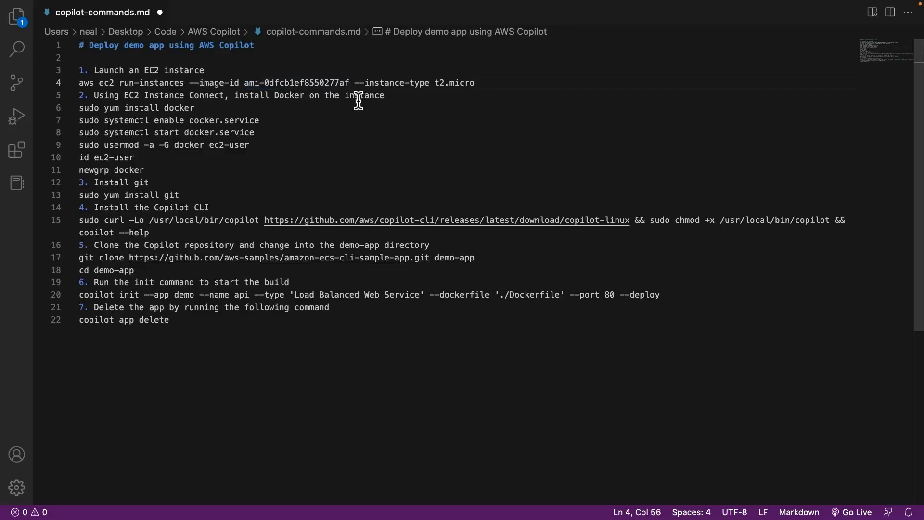
drag(351, 83, 475, 83)
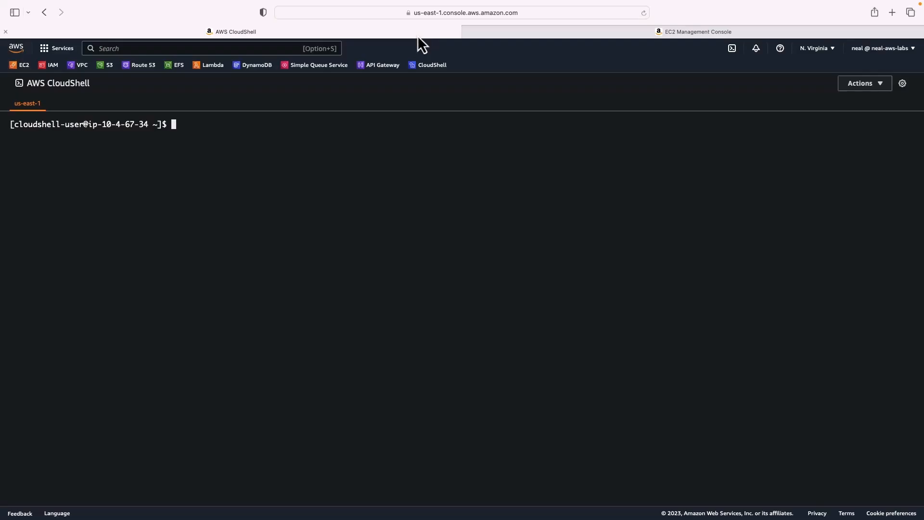
Run 'aws ec2 run-instances' with image ami-0dfcb1ef8550277af and instance type t2.micro
text(aws ec2 run-instances --image-id ami-0dfcb1ef8550277af --instance-type t2.micro)
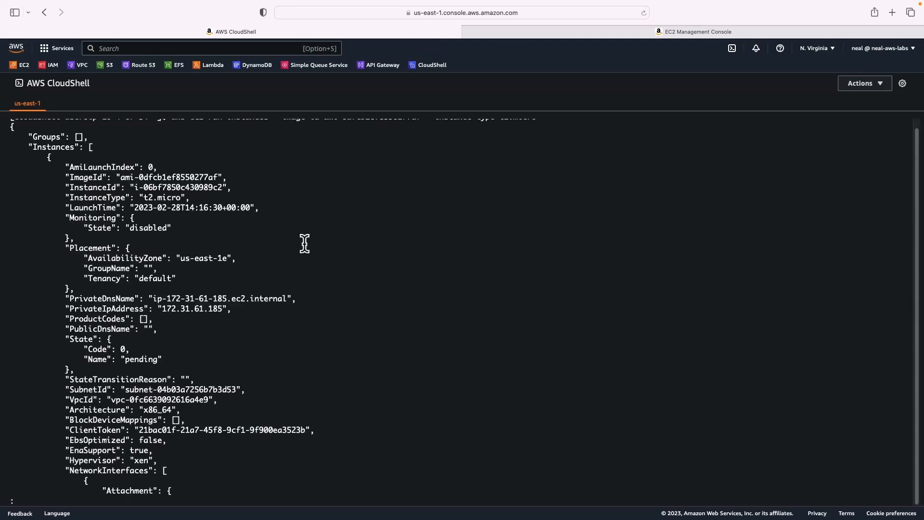
mouse_move(261, 378)
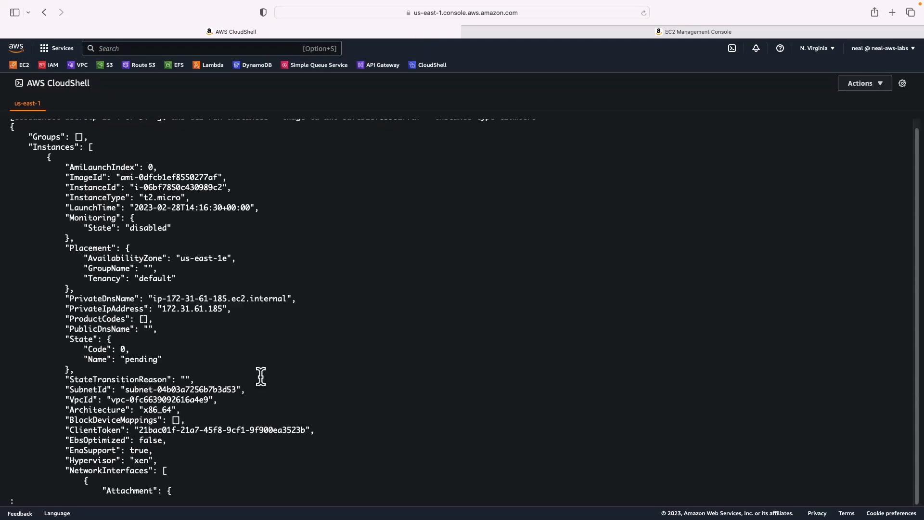
Add an inbound SSH rule to the instance's default security group and save it
click(698, 31)
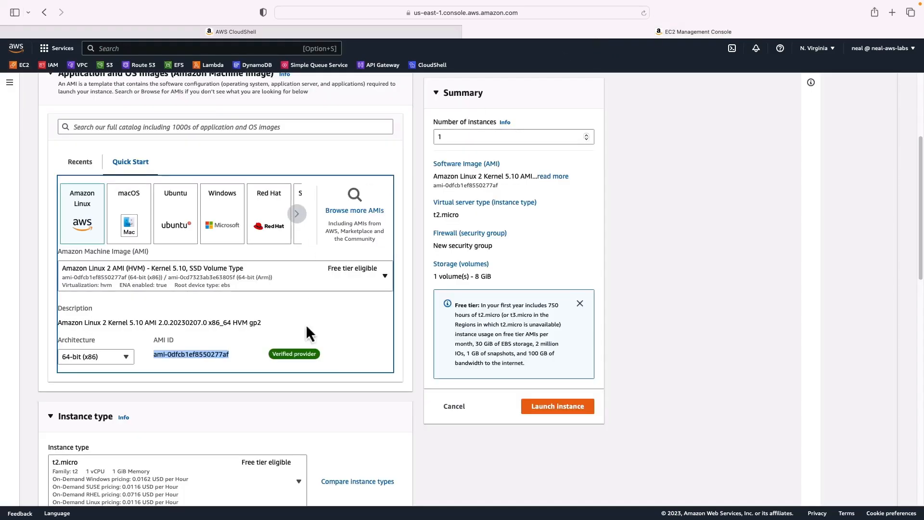
click(556, 407)
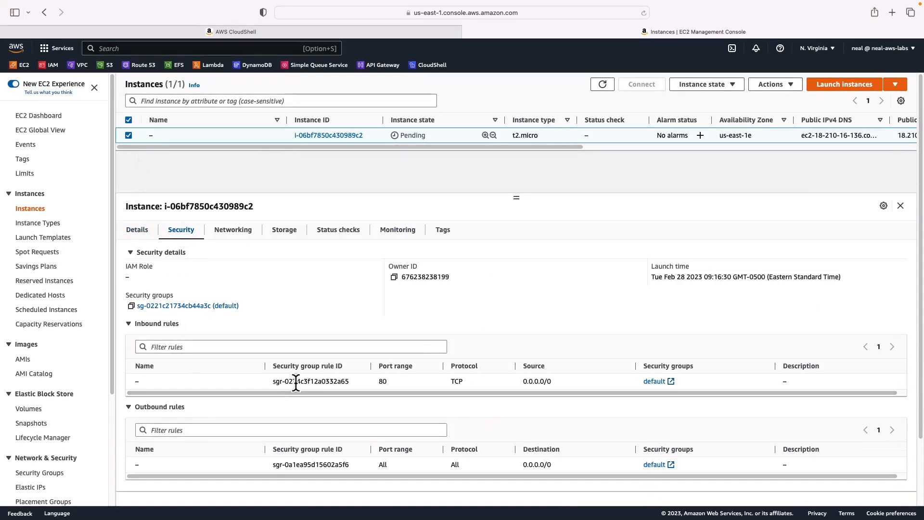
mouse_move(158, 319)
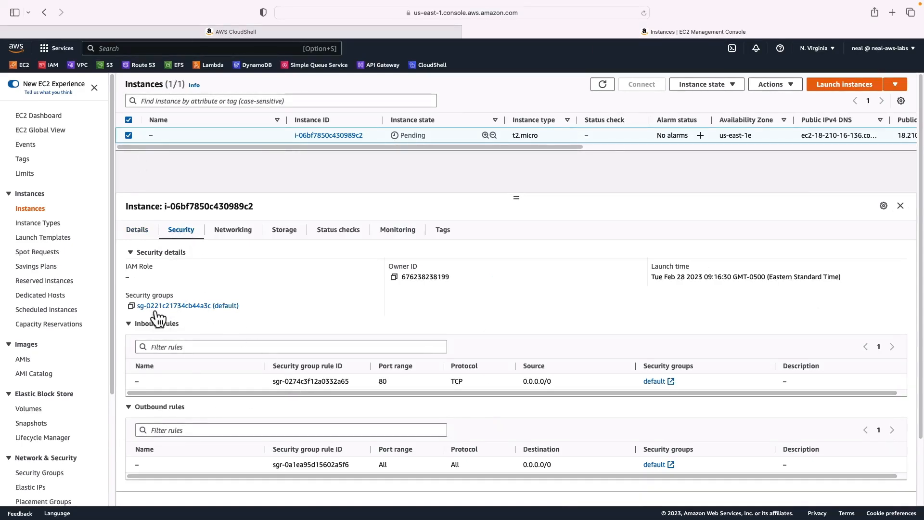
click(174, 306)
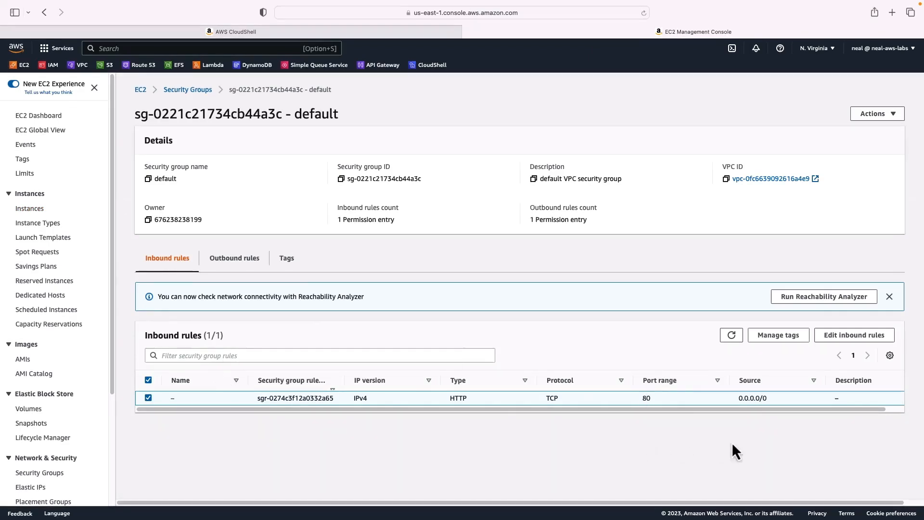
mouse_move(854, 335)
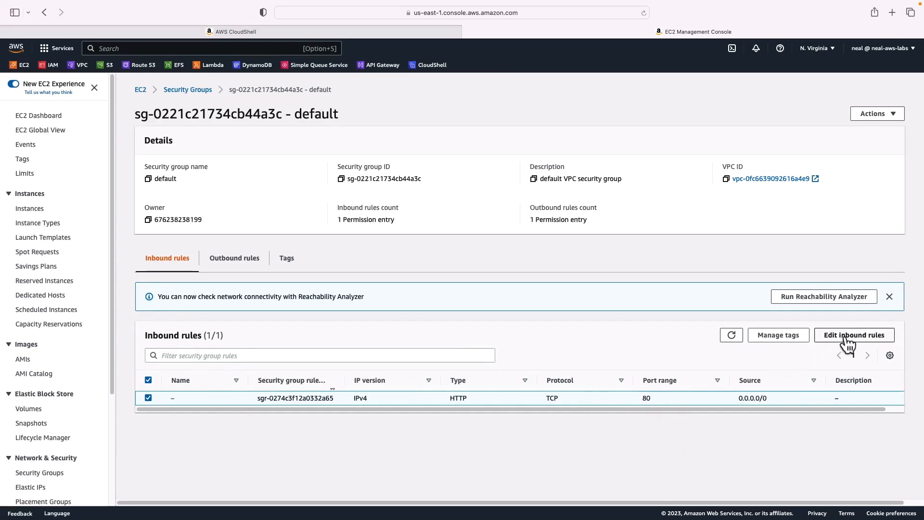
click(854, 335)
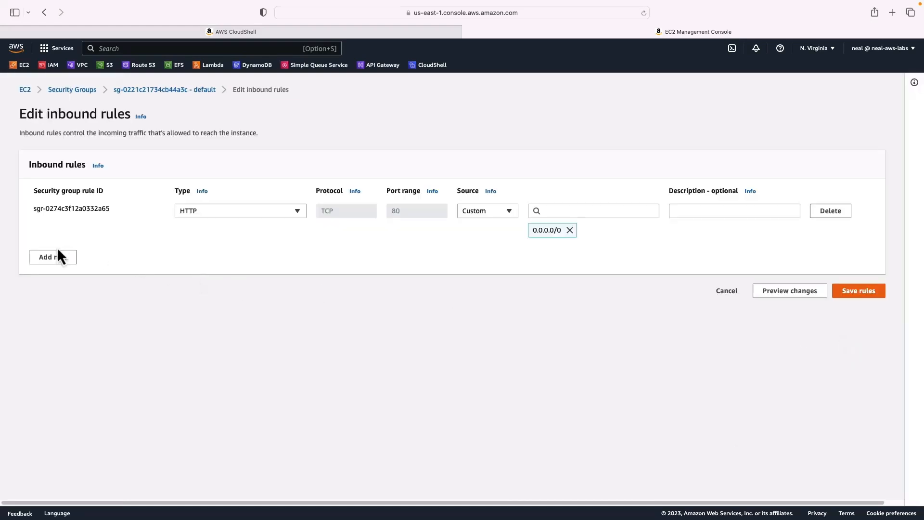
click(53, 256)
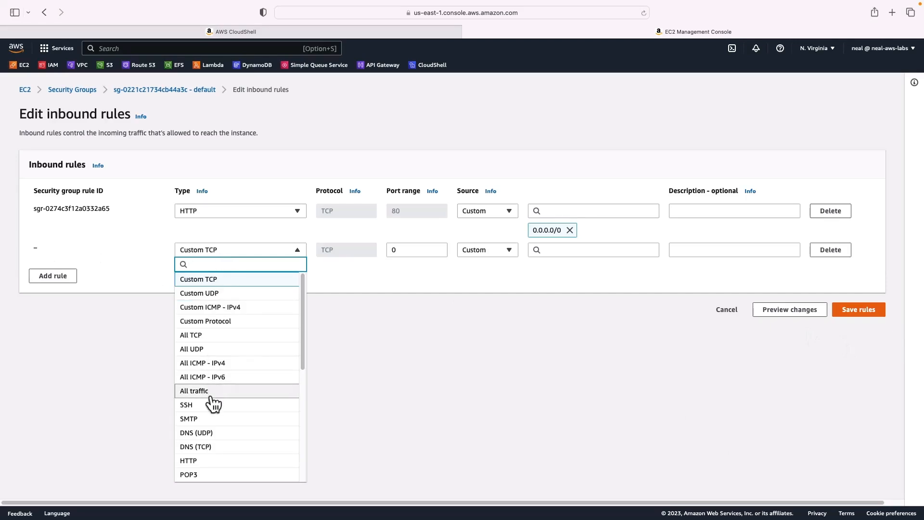
click(186, 405)
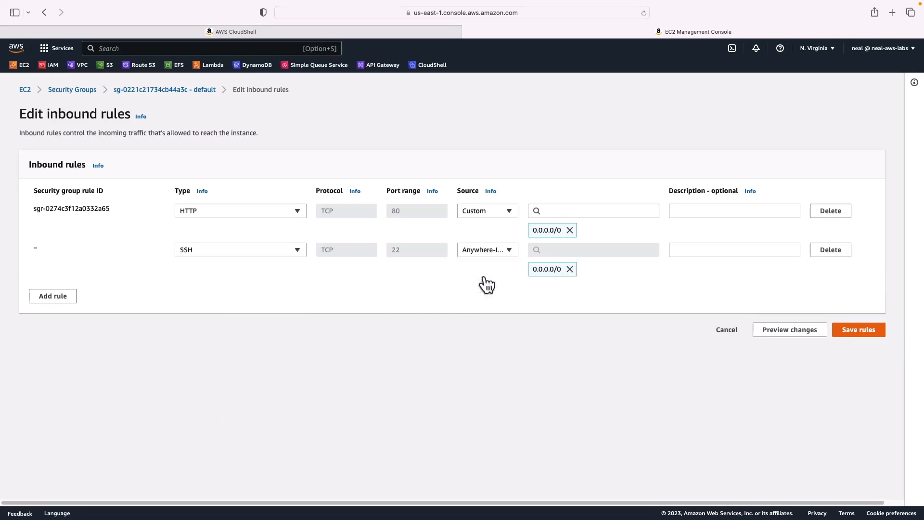
click(858, 329)
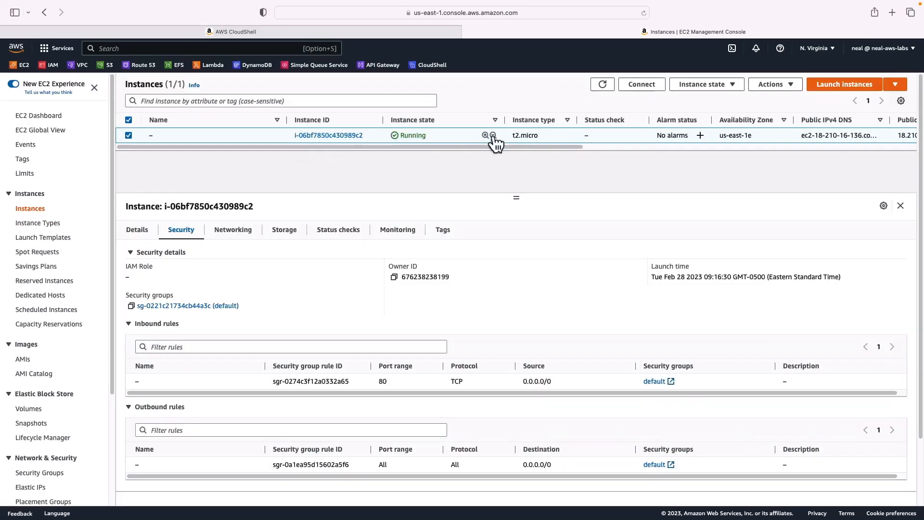
Connect to instance i-06bf7850c430989c2 via EC2 Instance Connect and begin typing a yum command
click(128, 134)
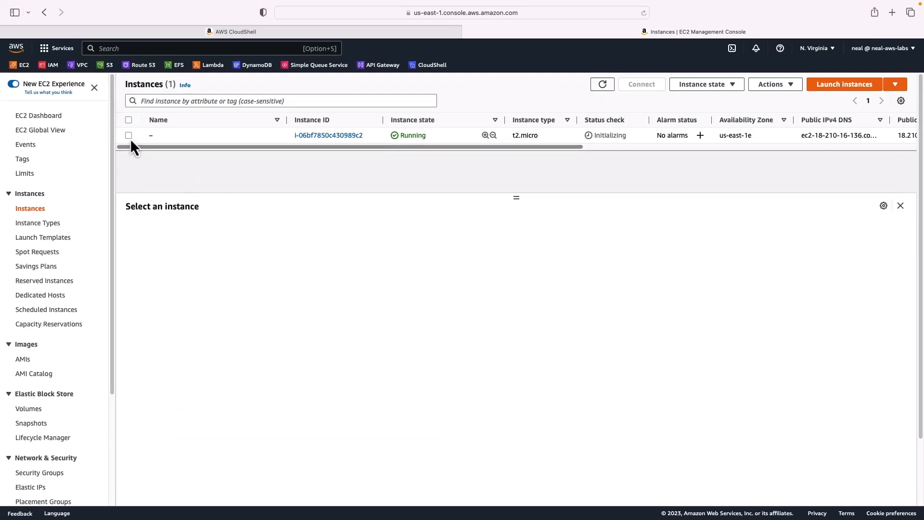
click(128, 135)
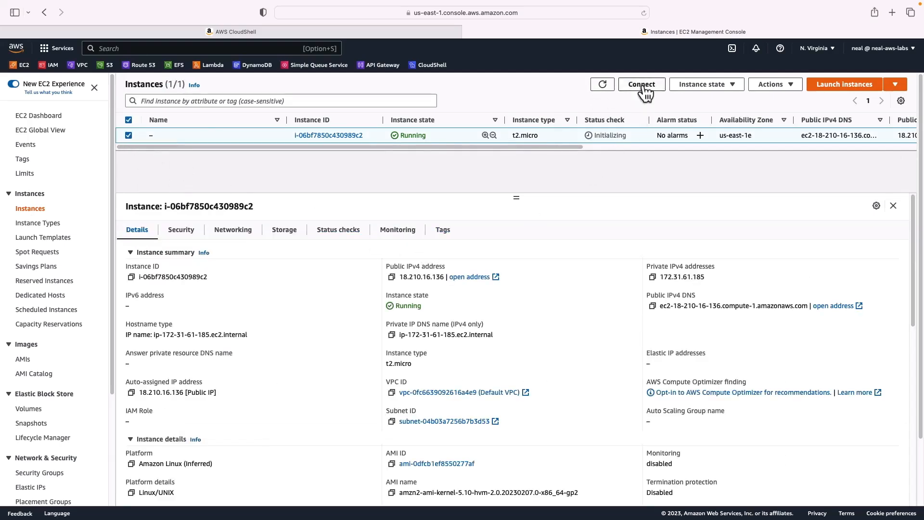
click(641, 83)
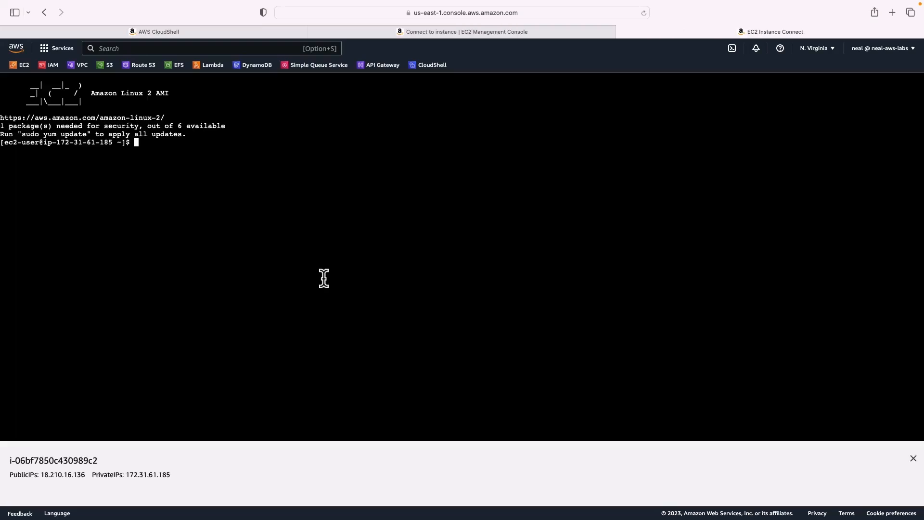
mouse_move(207, 263)
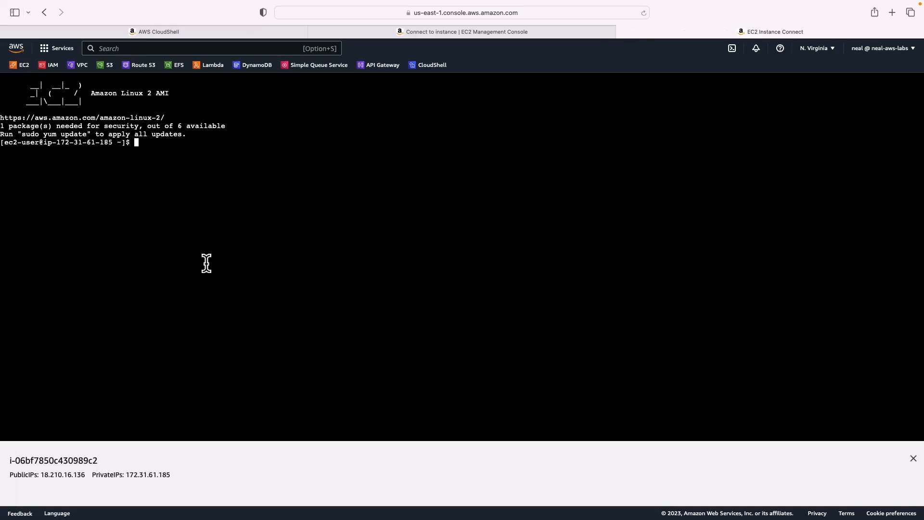
text(sudo yum install docker)
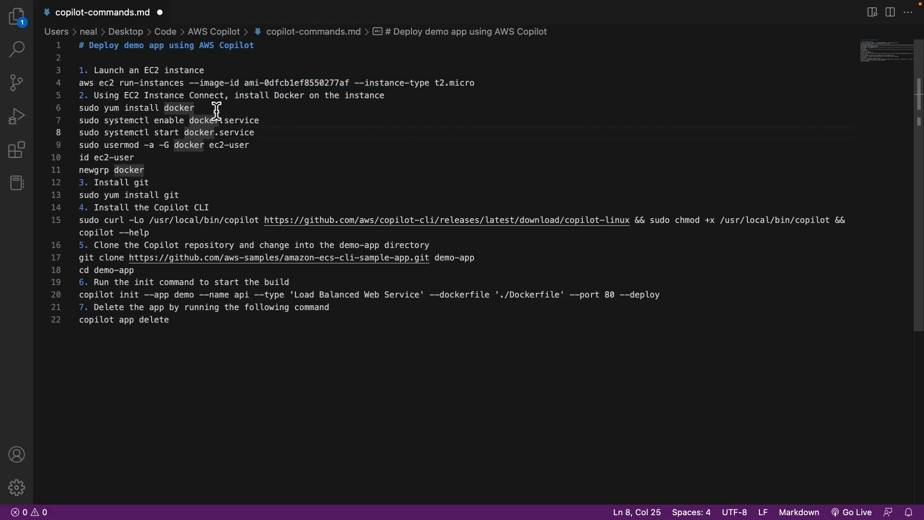
mouse_move(163, 151)
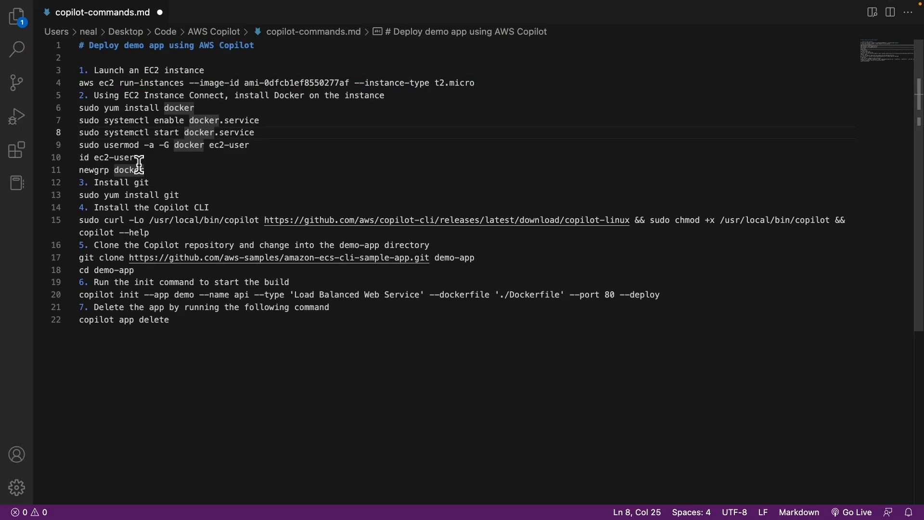
mouse_move(147, 182)
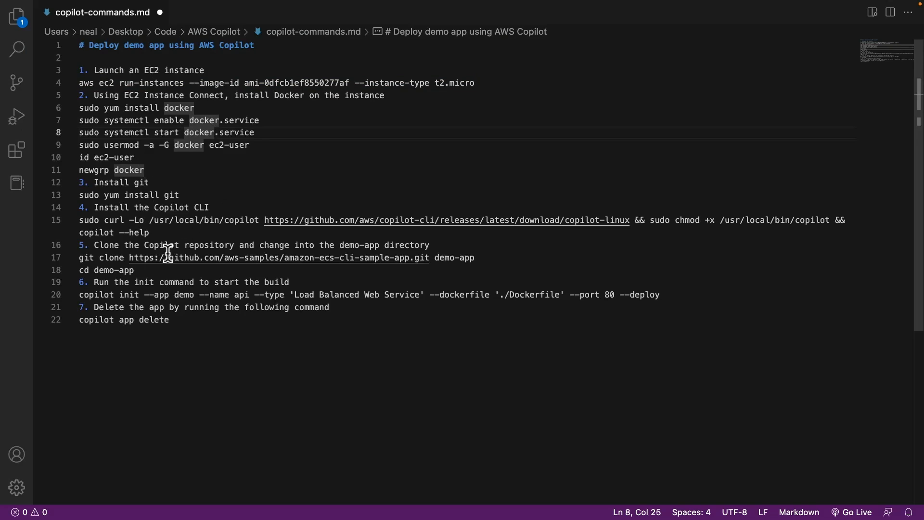
mouse_move(148, 287)
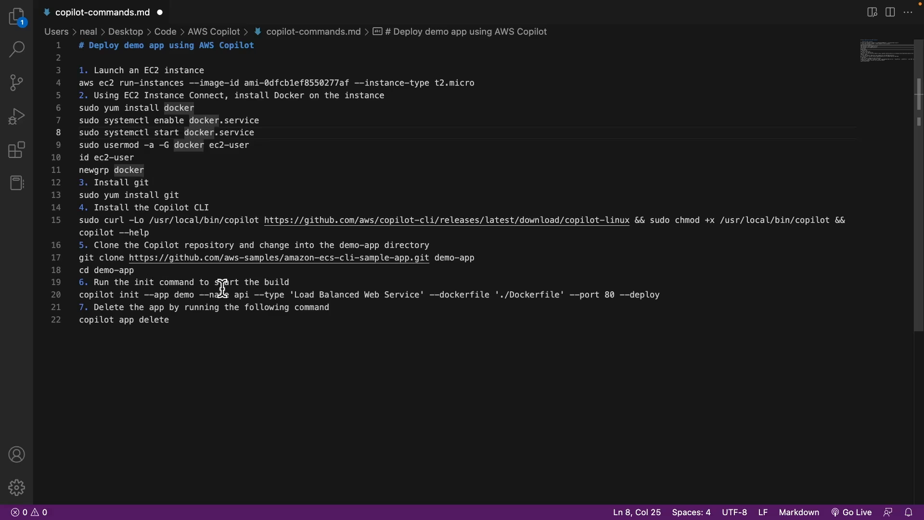
Pick out the 'sudo yum install docker' line in copilot-commands.md
click(196, 108)
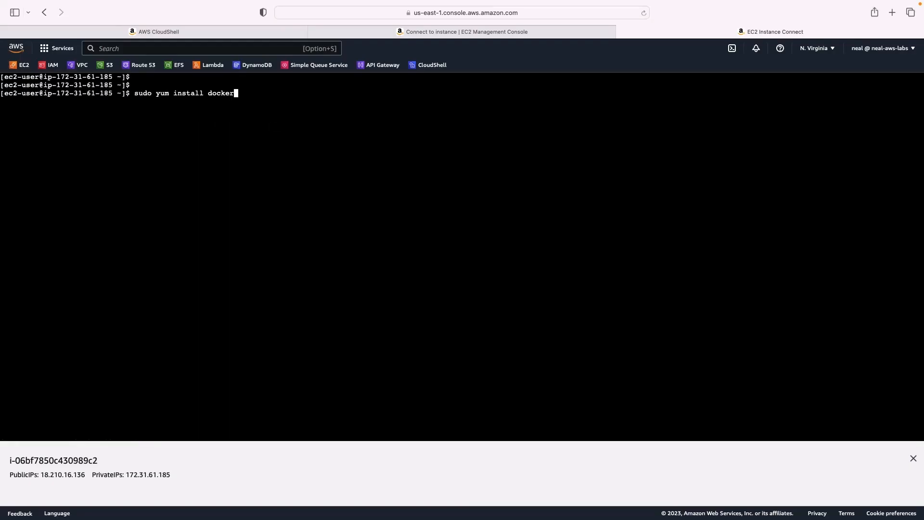
Install and enable Docker, then confirm ec2-user is in the docker group with id and newgrp
key(enter)
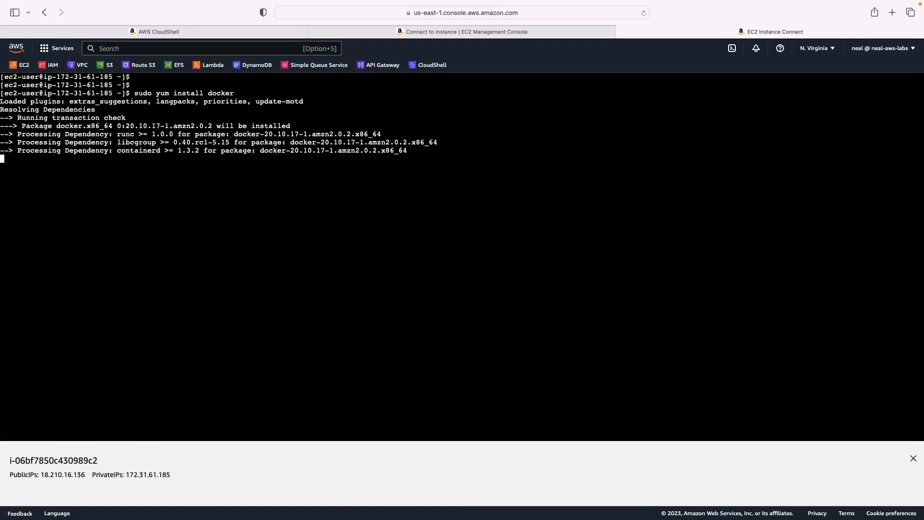
text(y)
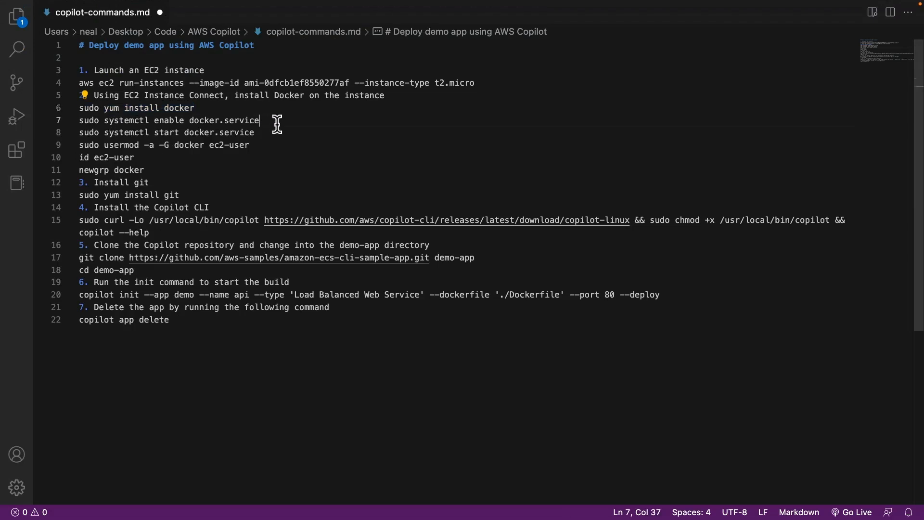
triple_click(168, 120)
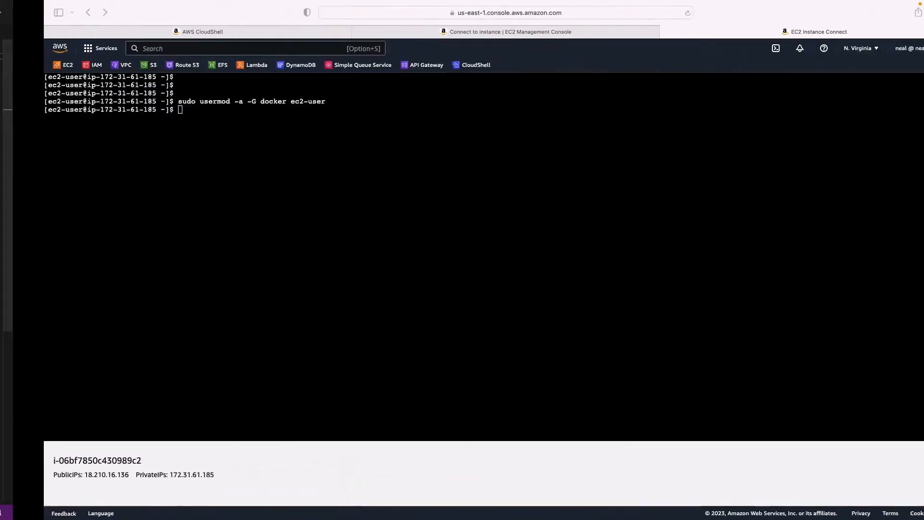
text(id ec2-user)
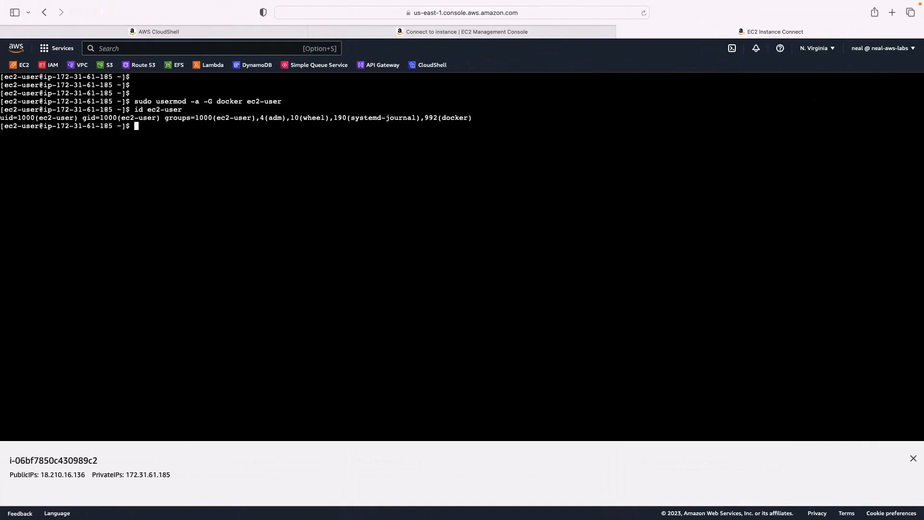
text(newgrp docker)
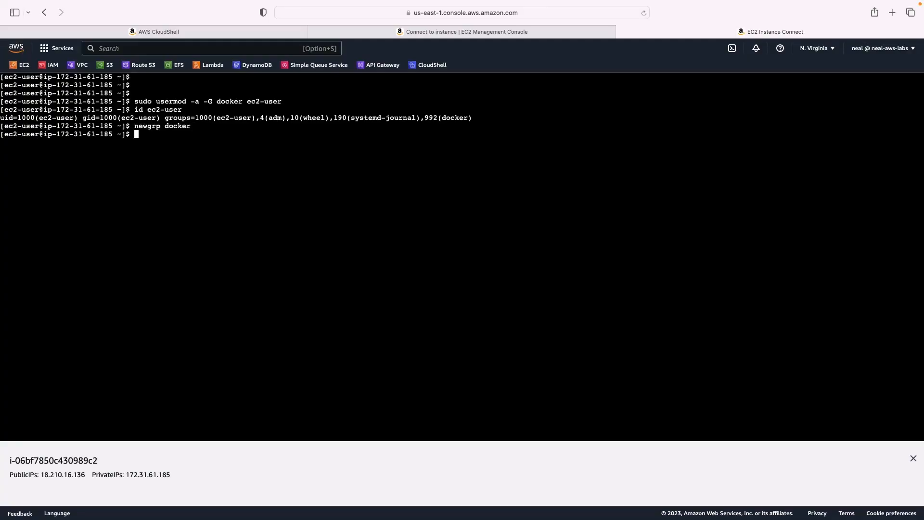
Run 'sudo yum install git' from the command notes
key(cmd+tab)
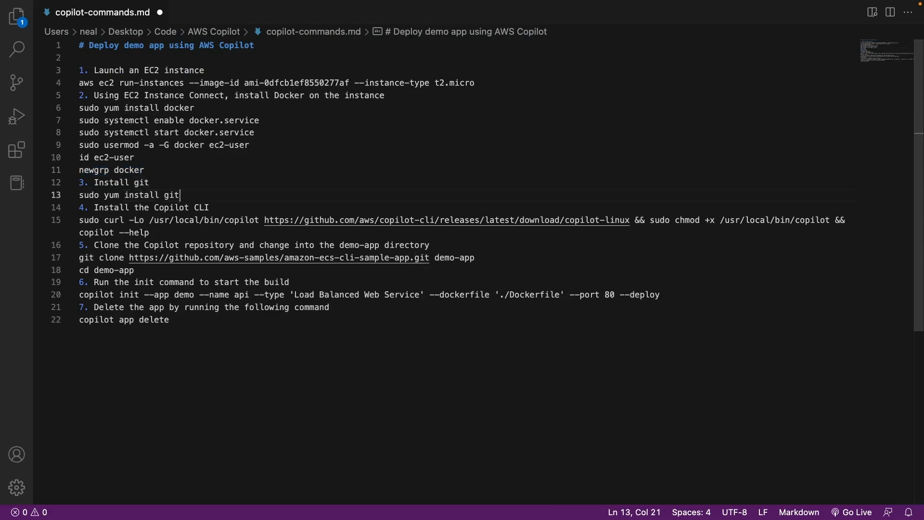
triple_click(128, 195)
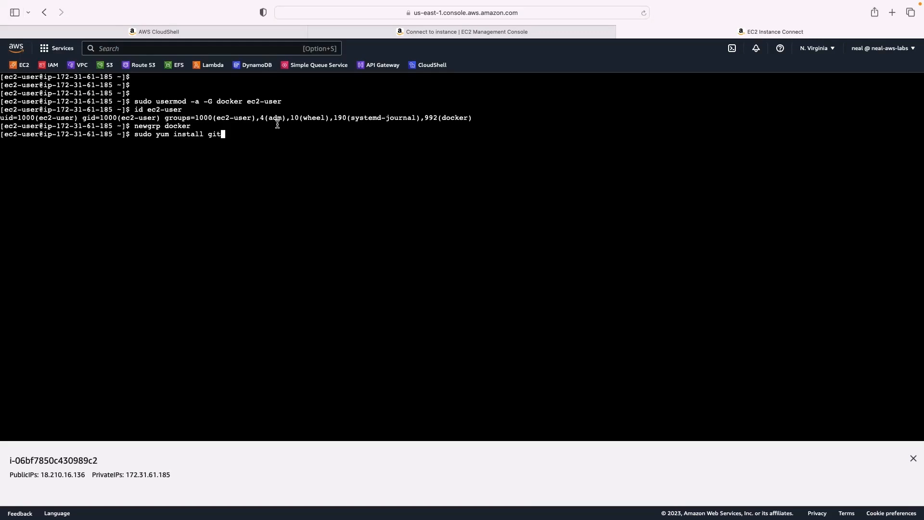
key(Return)
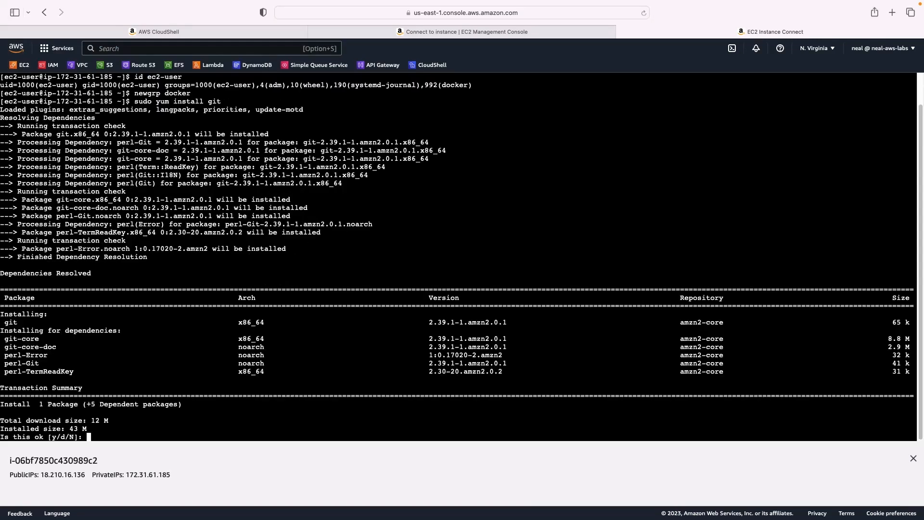
Answer y to confirm the git installation
text(y)
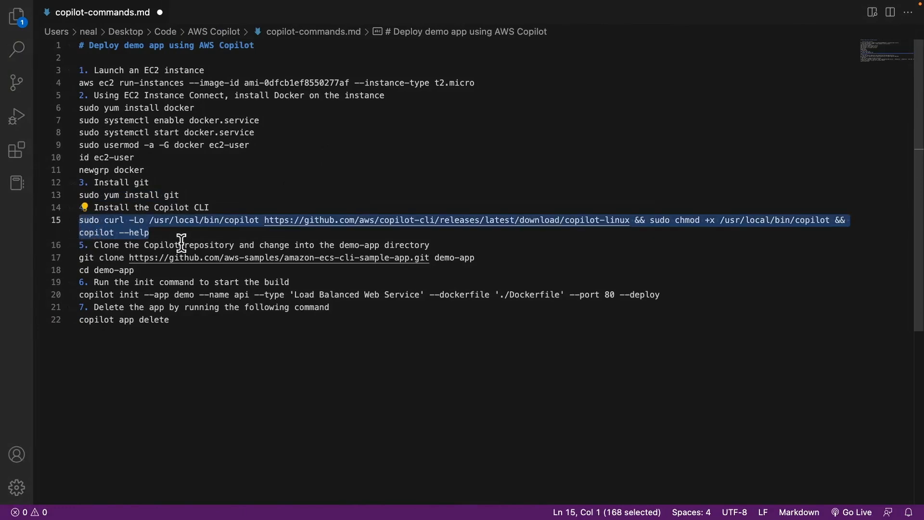
mouse_move(158, 236)
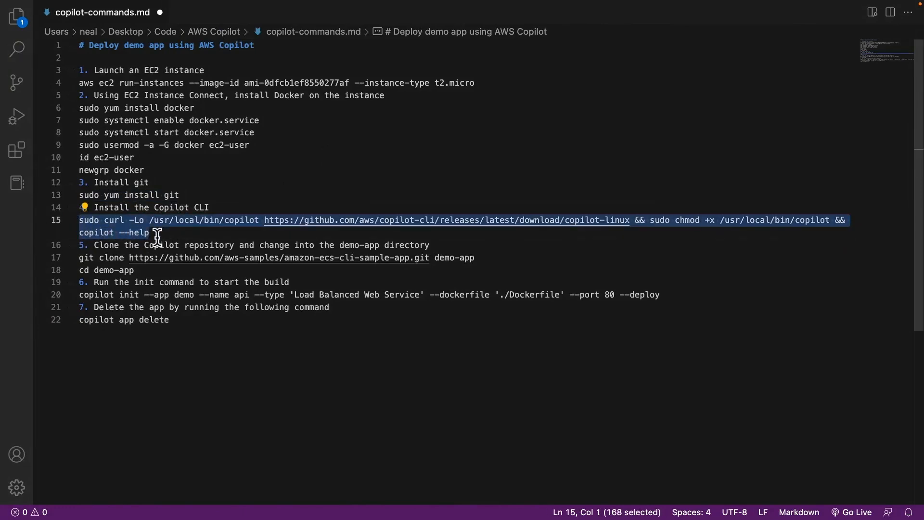
mouse_move(264, 230)
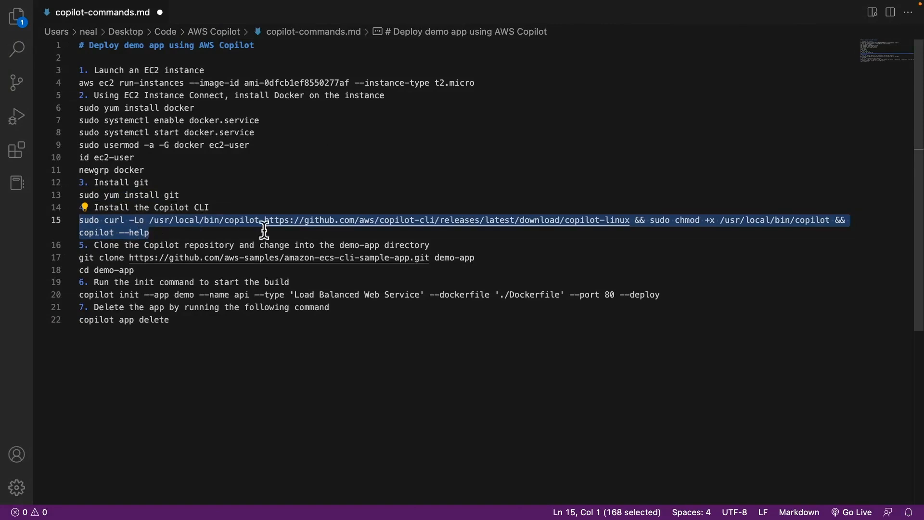
mouse_move(314, 230)
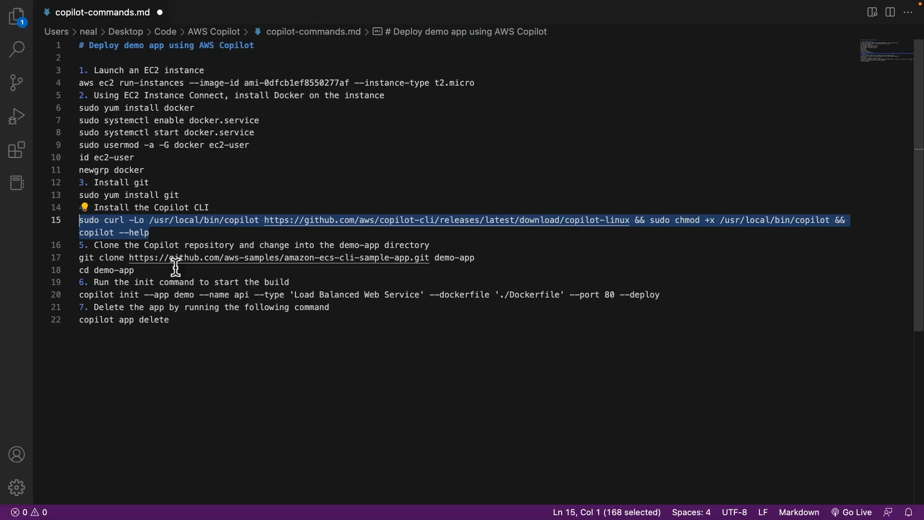
Select the demo-app git clone command on line 17 of the notes
click(475, 258)
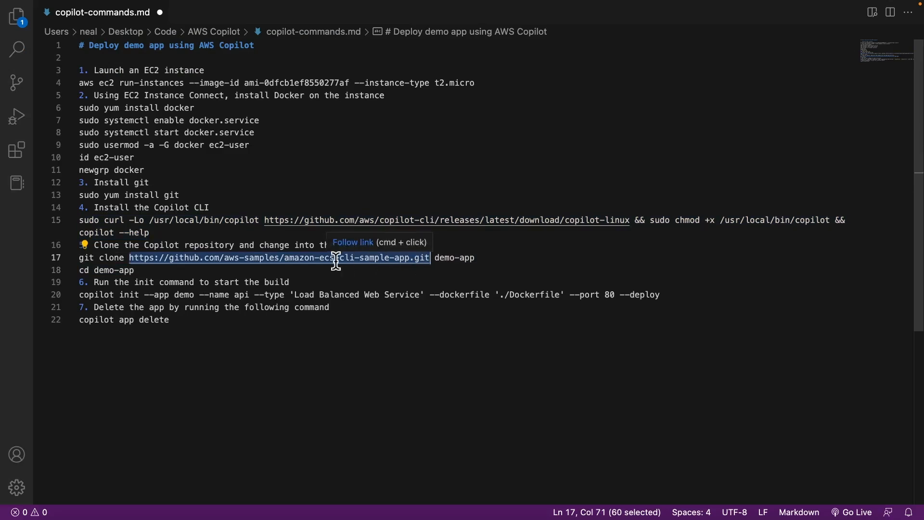
mouse_move(370, 254)
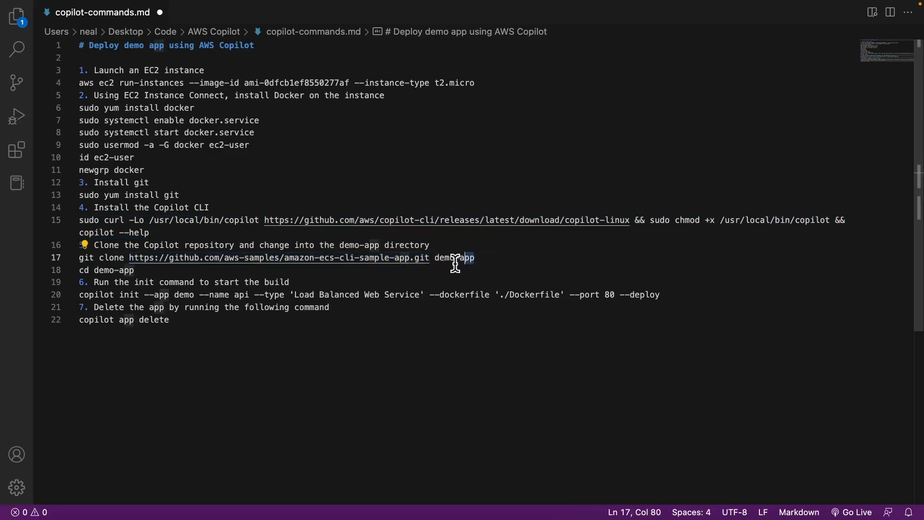
double_click(454, 258)
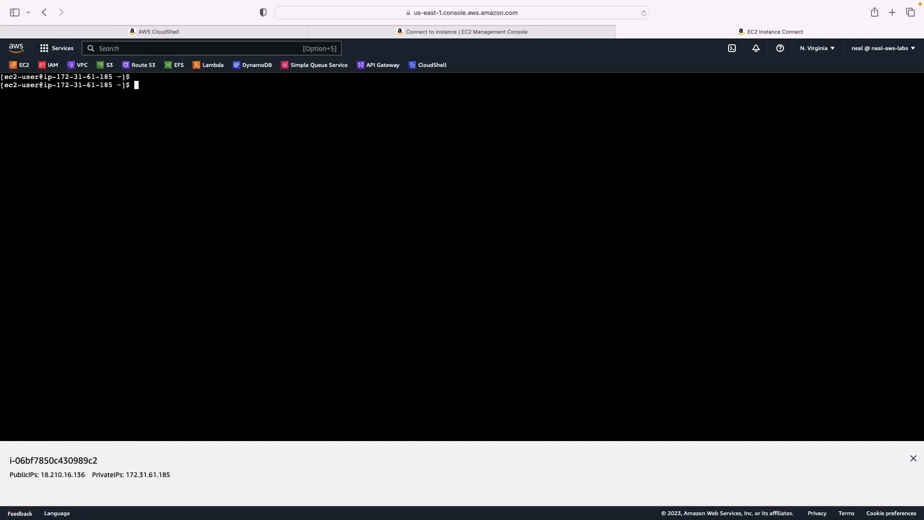
Clone amazon-ecs-cli-sample-app from GitHub into demo-app on the instance
text(git clone https://github.com/aws-samples/amazon-ecs-cli-sample-app.git demo-app)
text(cd demo-app)
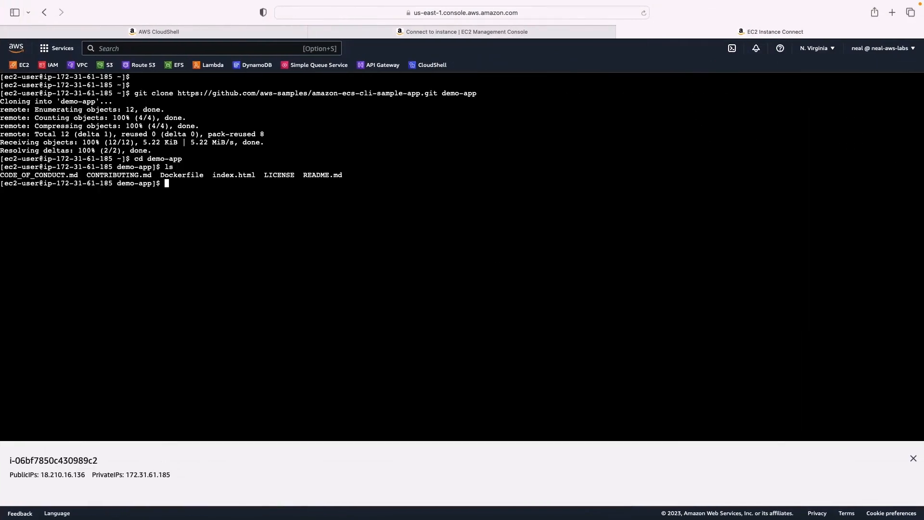
mouse_move(33, 158)
text(cat Dockerfile)
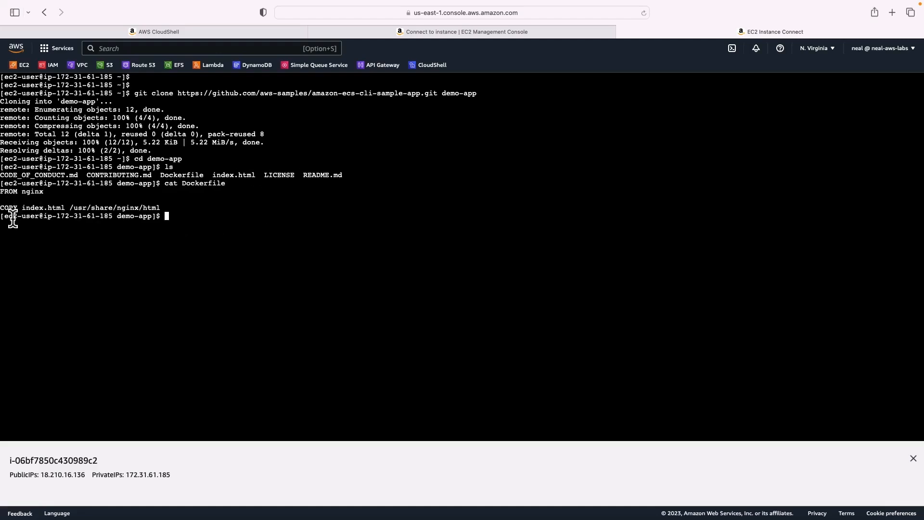
mouse_move(66, 205)
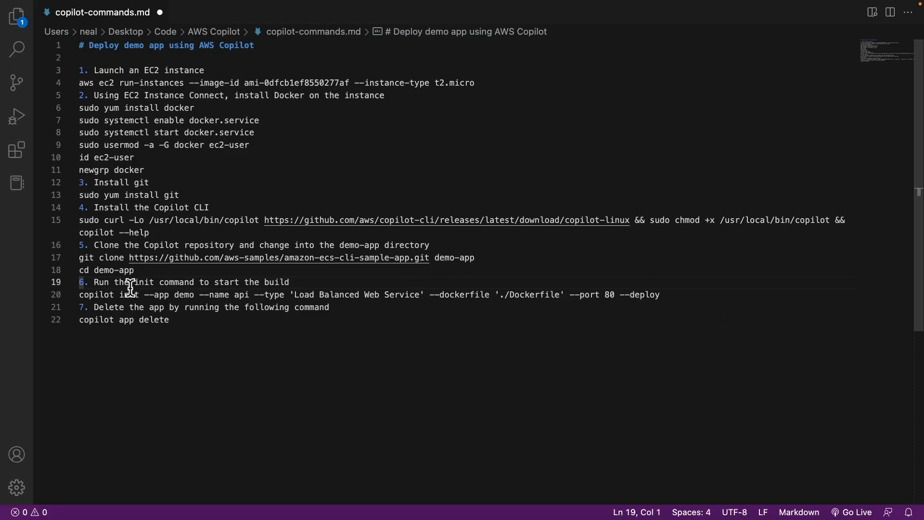
Highlight the 'copilot init' deploy command on line 20, then bring up the IAM Roles list
drag(95, 281, 289, 282)
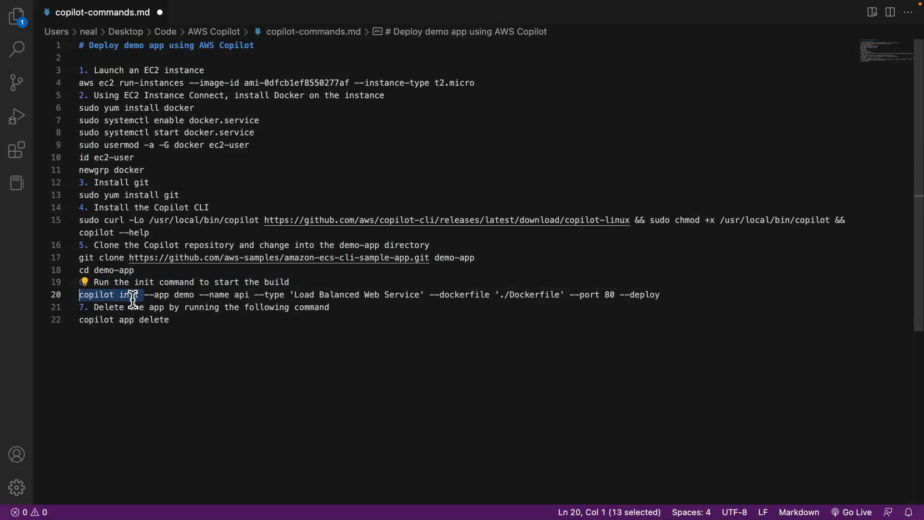
mouse_move(181, 294)
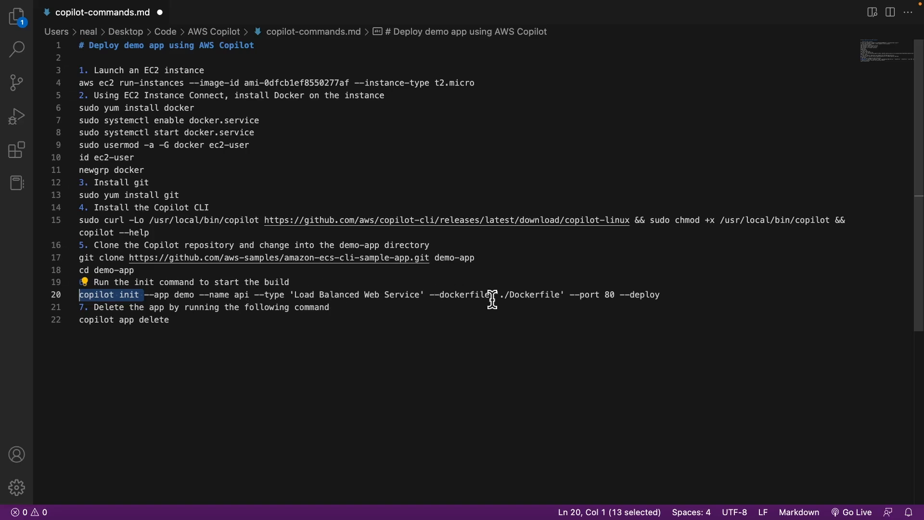
double_click(533, 295)
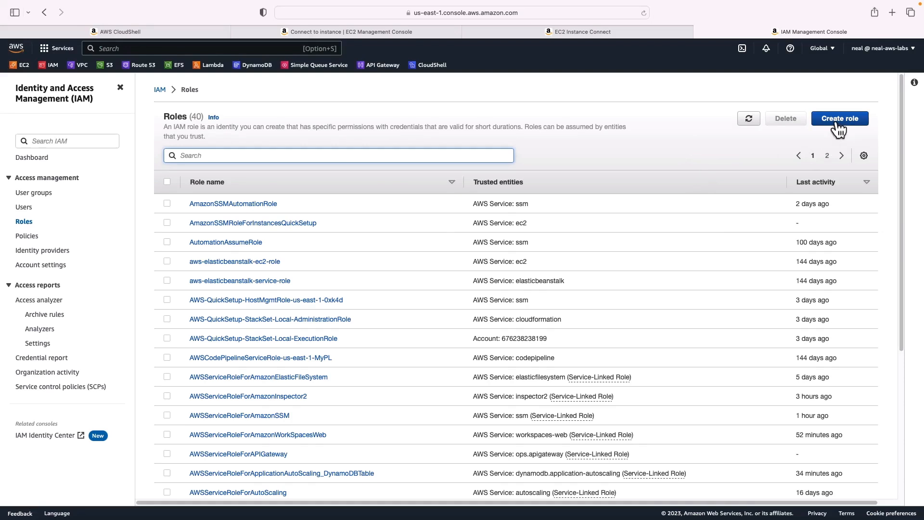
Start a new EC2 role and attach the AdministratorAccess policy found by filtering 'Administrat'
click(840, 118)
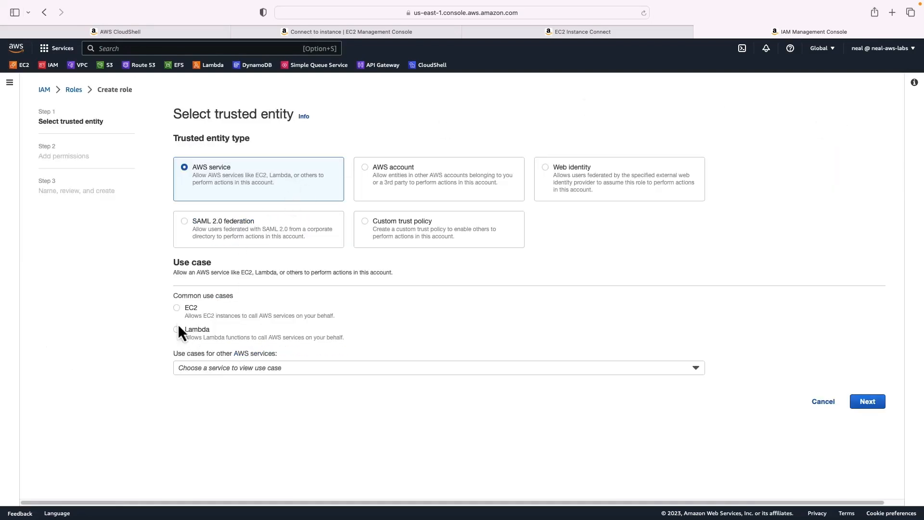
mouse_move(179, 315)
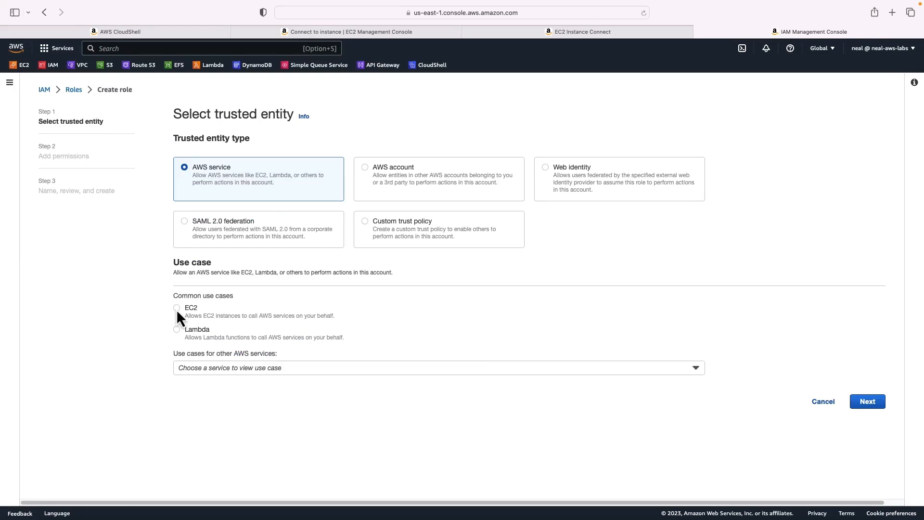
click(177, 308)
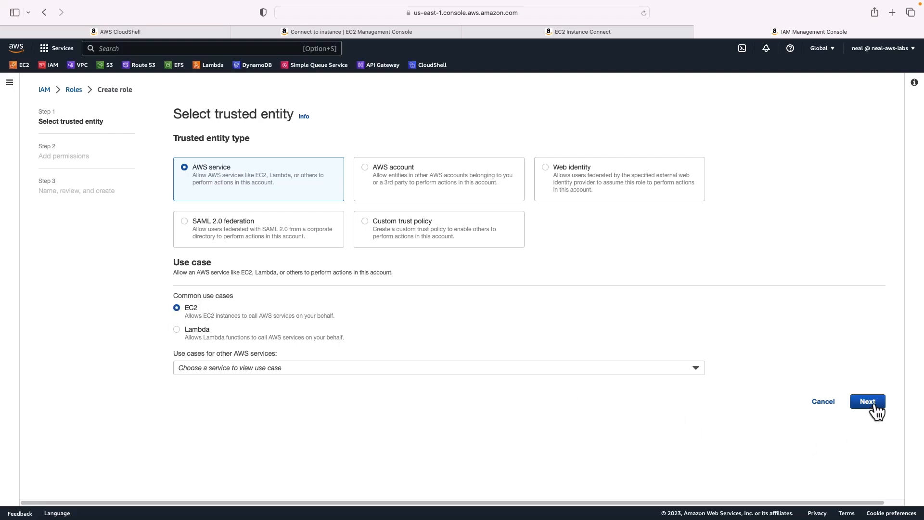
click(867, 402)
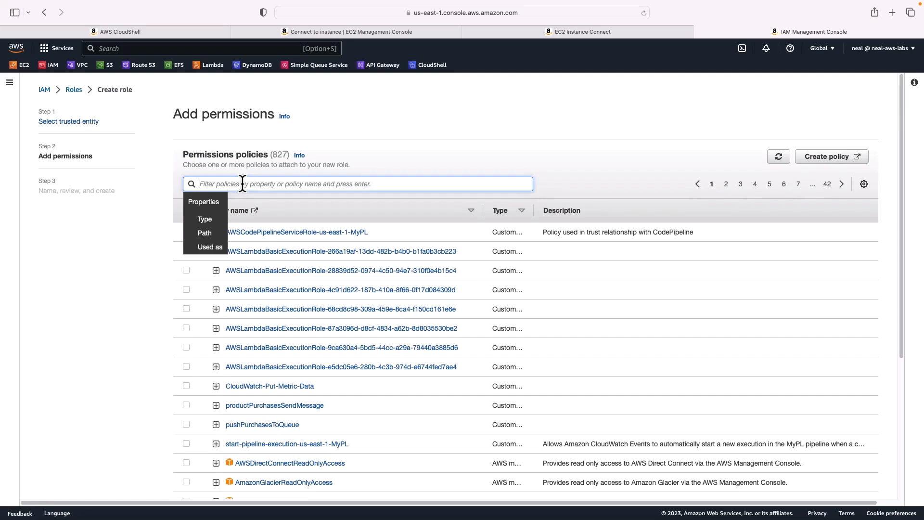
text(A)
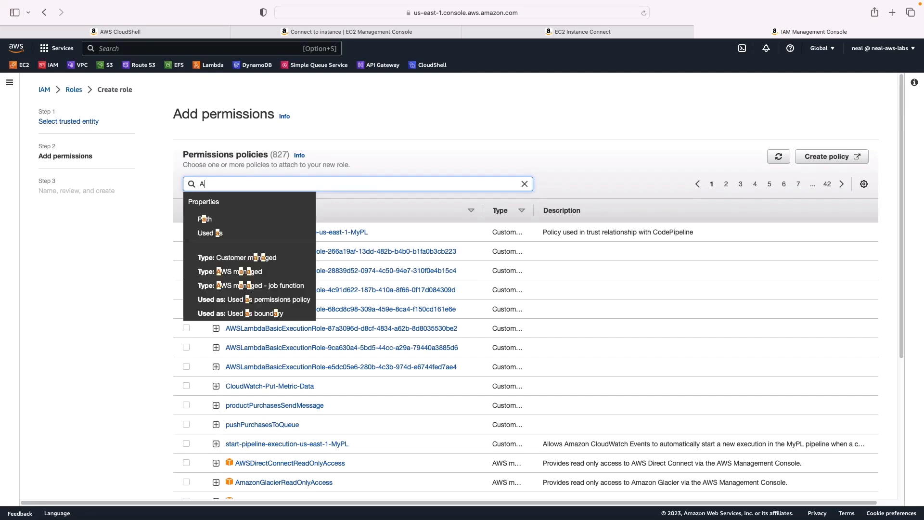
text(dministrat)
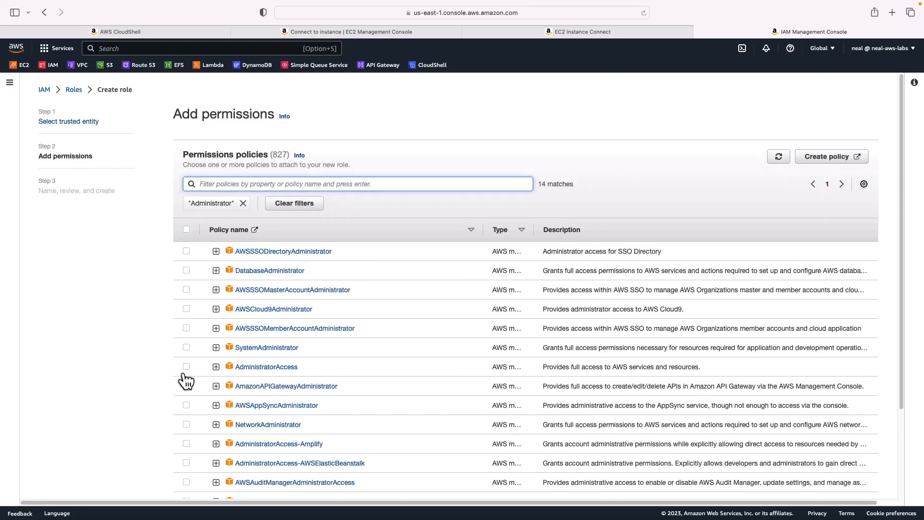
click(186, 366)
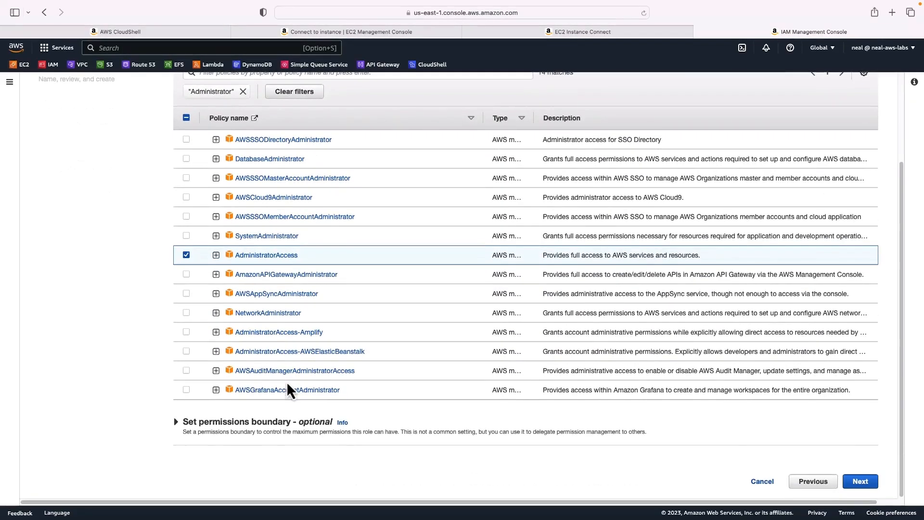
Name the role AdminAccess and create it
click(860, 481)
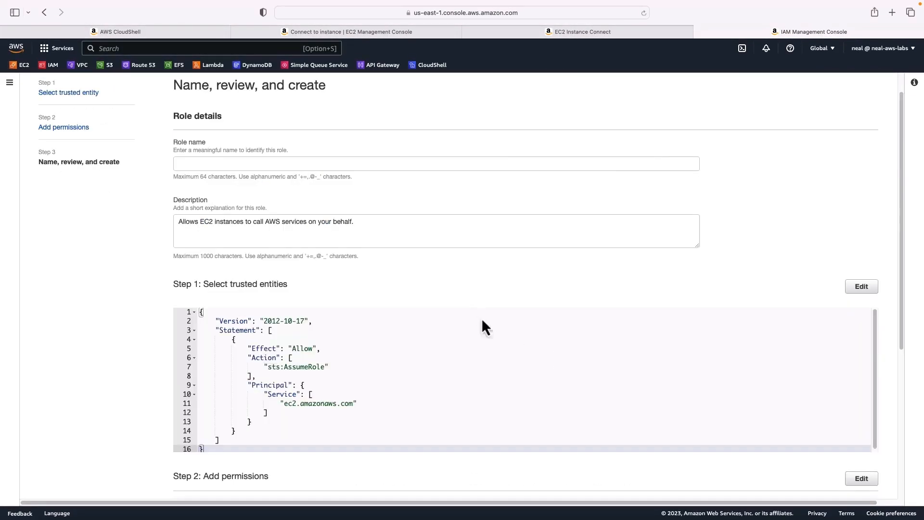
click(436, 164)
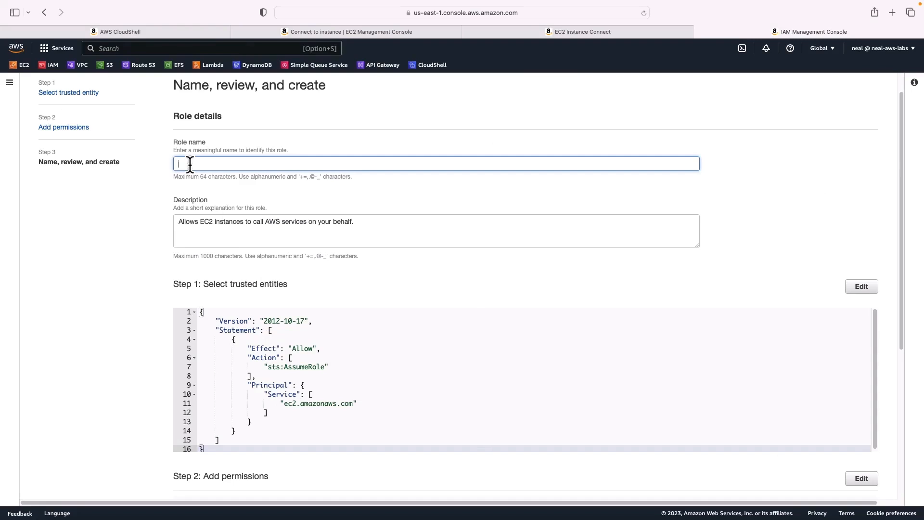
text(Adm)
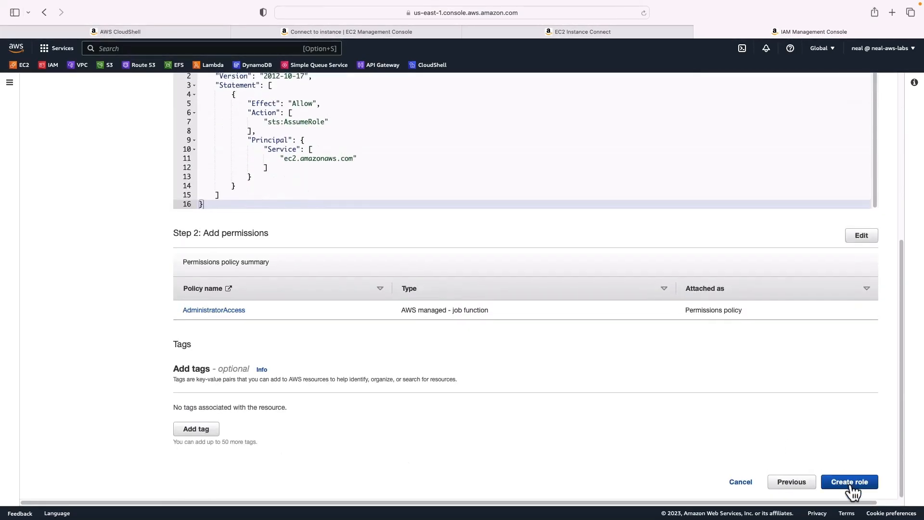
click(848, 482)
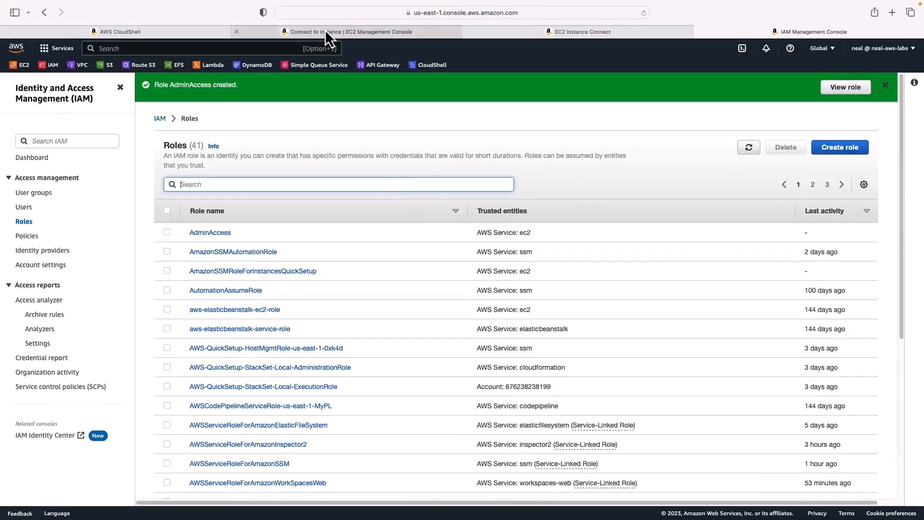
From the EC2 Instances list, change the instance's IAM role to AdminAccess
click(348, 31)
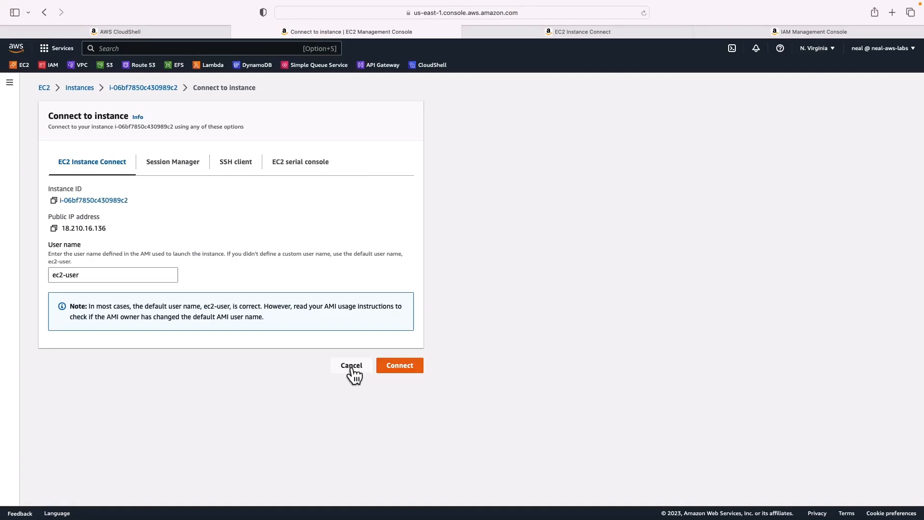
click(351, 365)
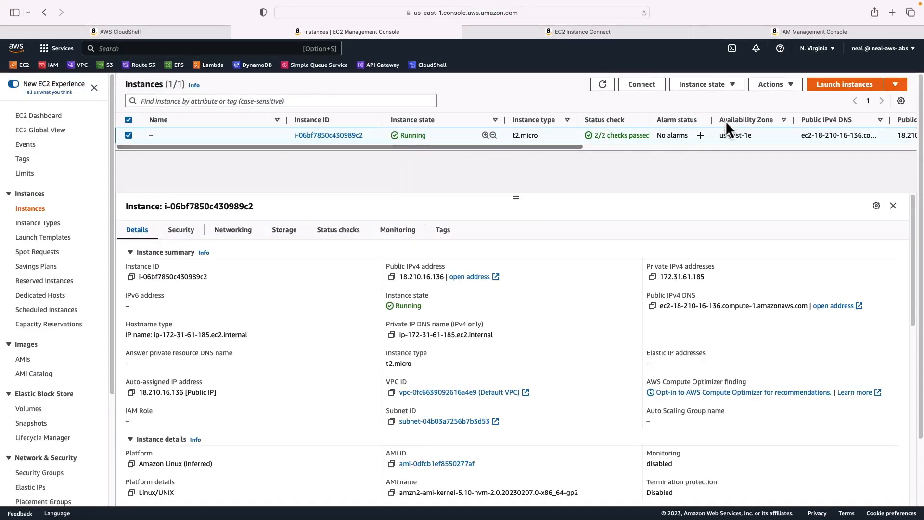
click(774, 84)
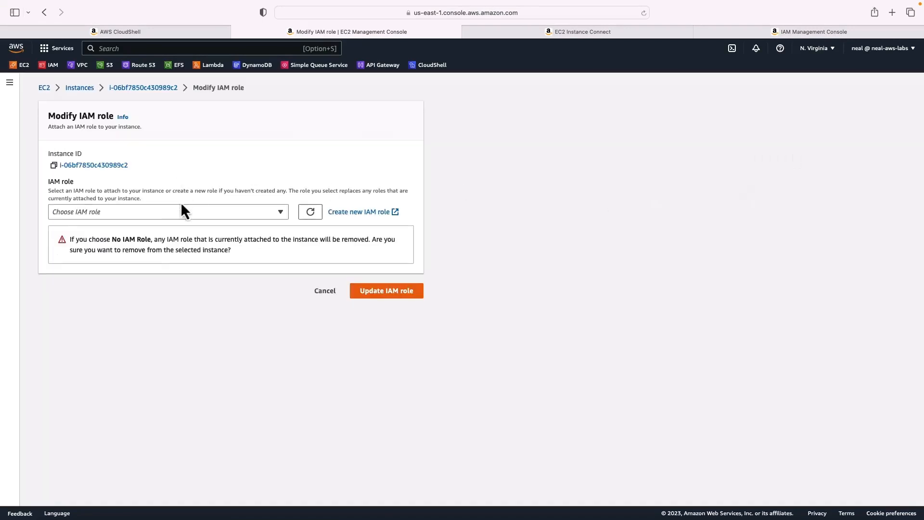
click(168, 212)
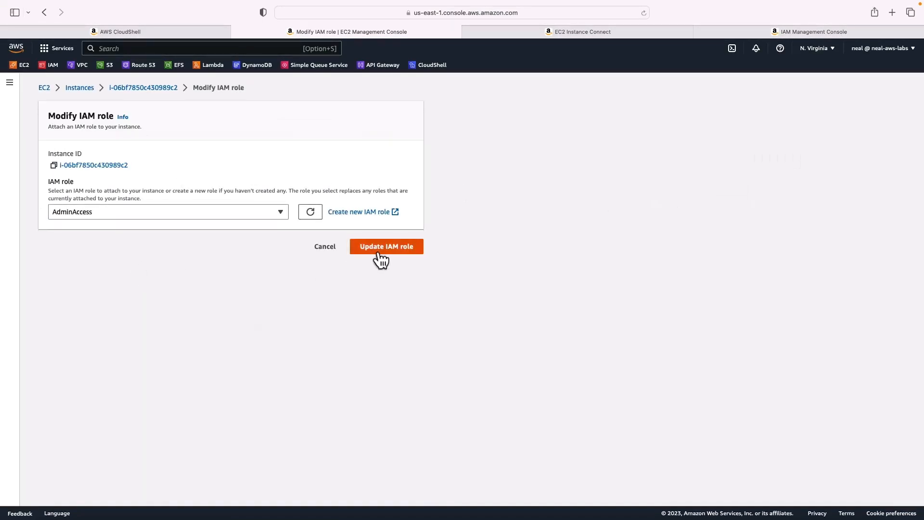
click(386, 247)
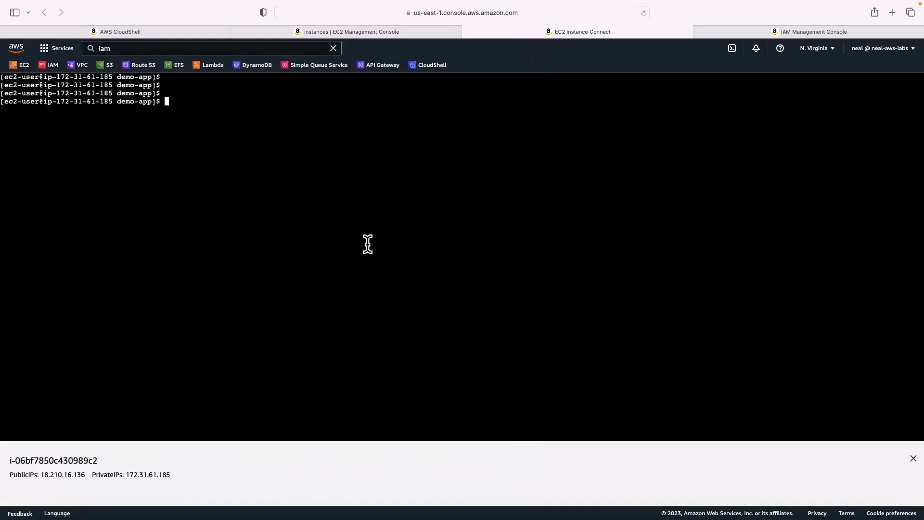
Run aws configure on the instance, skipping the keys and entering region us-east-1
text(aws configure)
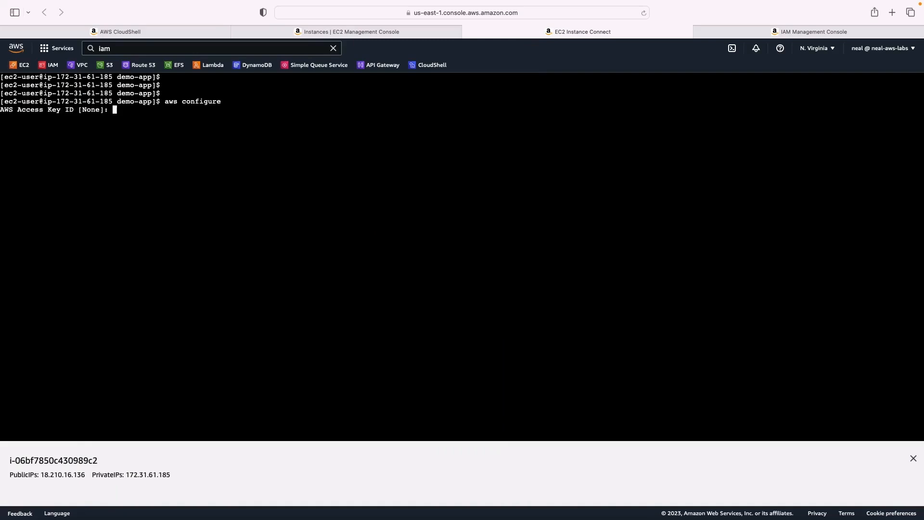
text(us)
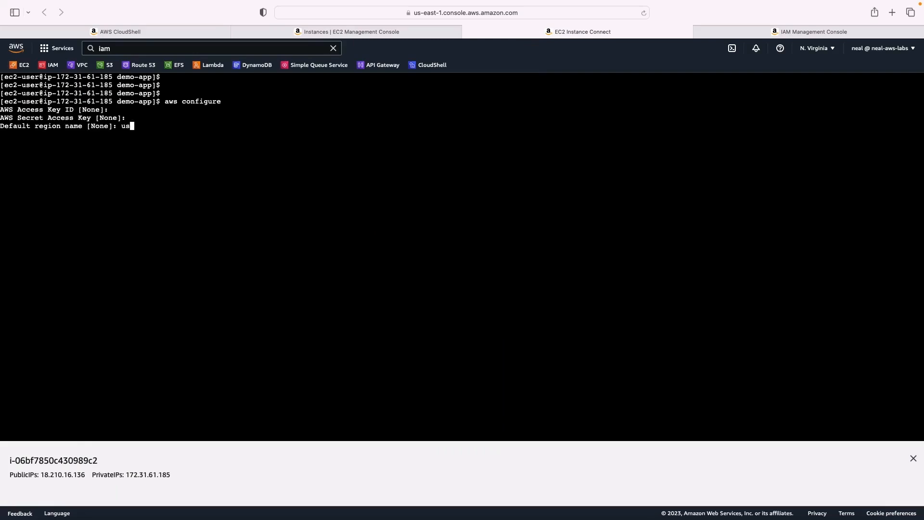
text(-east-1)
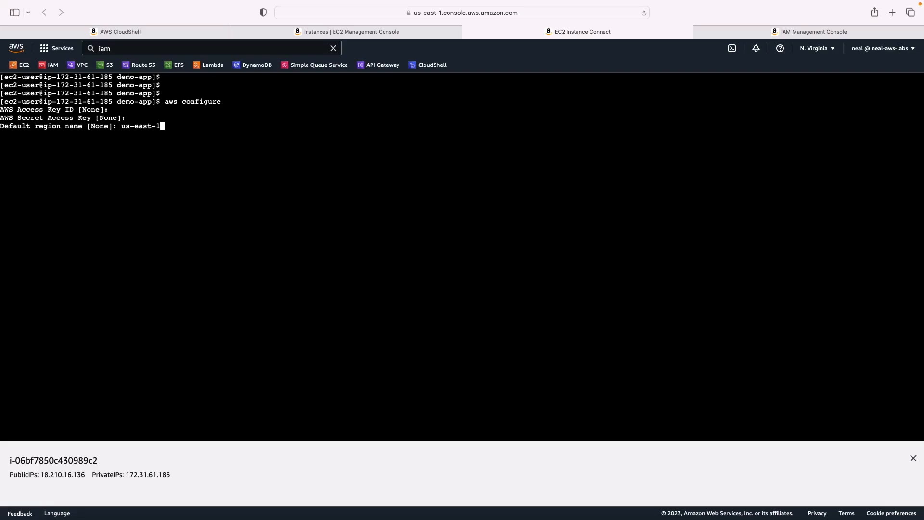
mouse_move(824, 99)
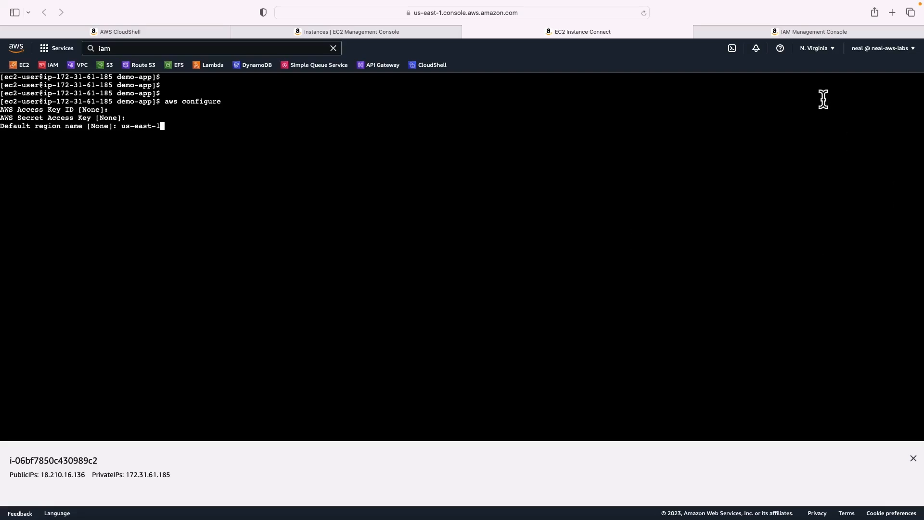
click(816, 48)
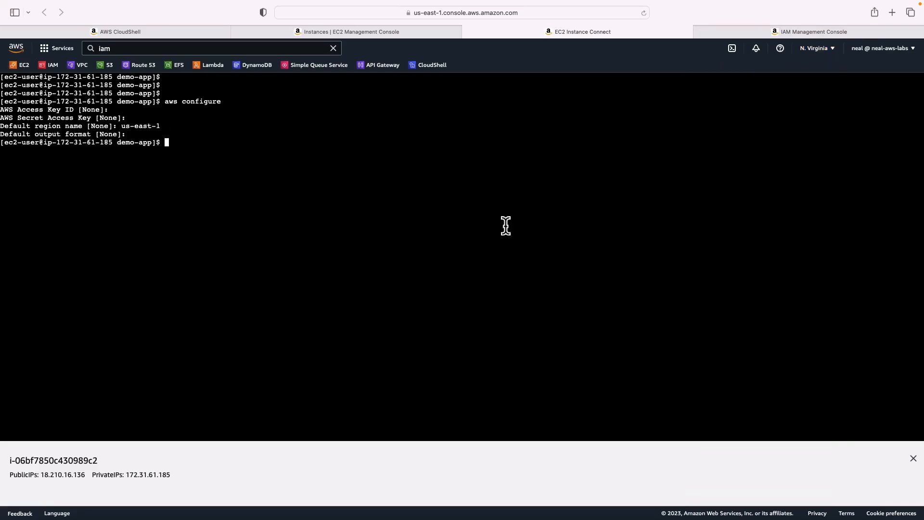
mouse_move(176, 223)
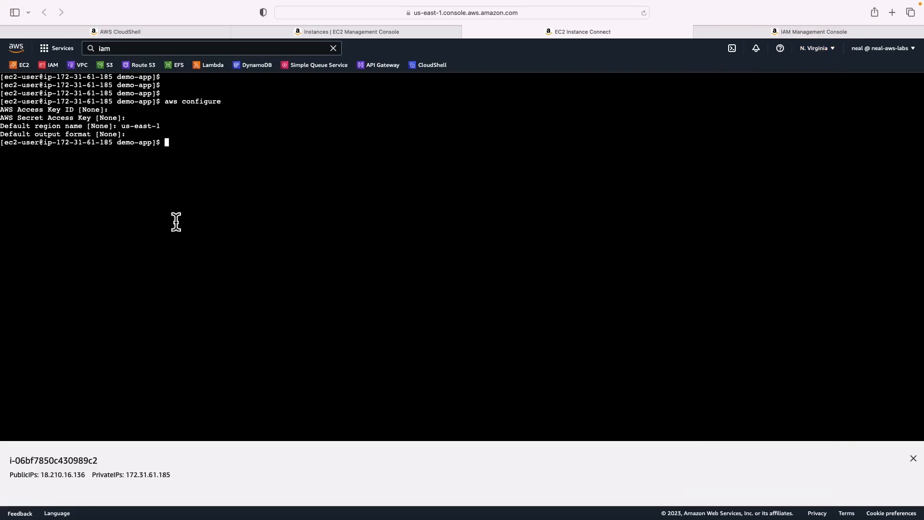
mouse_move(266, 98)
text(copilot init --app demo --name api --type 'Load Balanced Web Service' --dockerfile './Dockerfile' --port 80 --deploy)
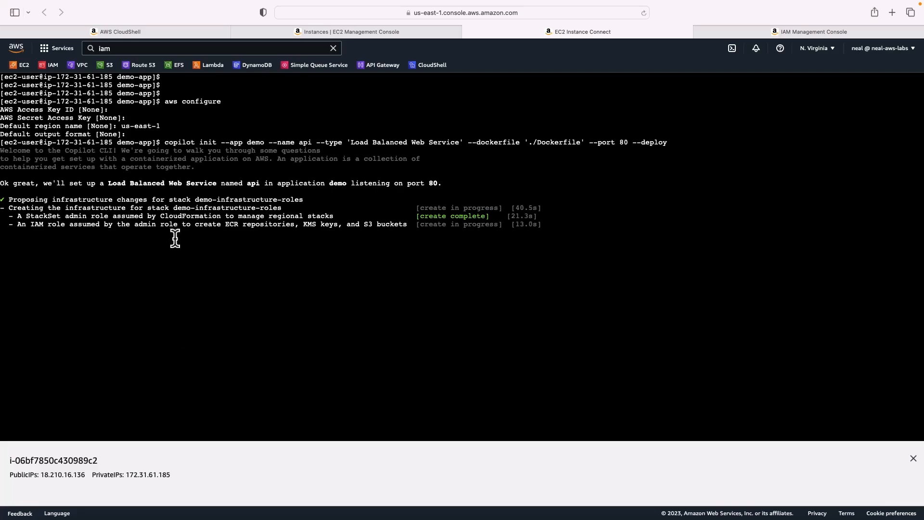
Search the console's services for CloudFormation while copilot init runs
click(209, 48)
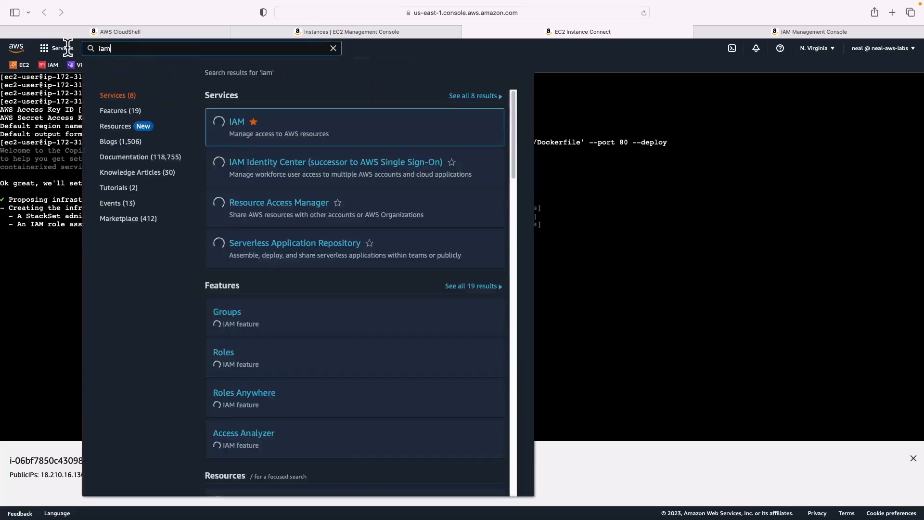
text(cloudfor)
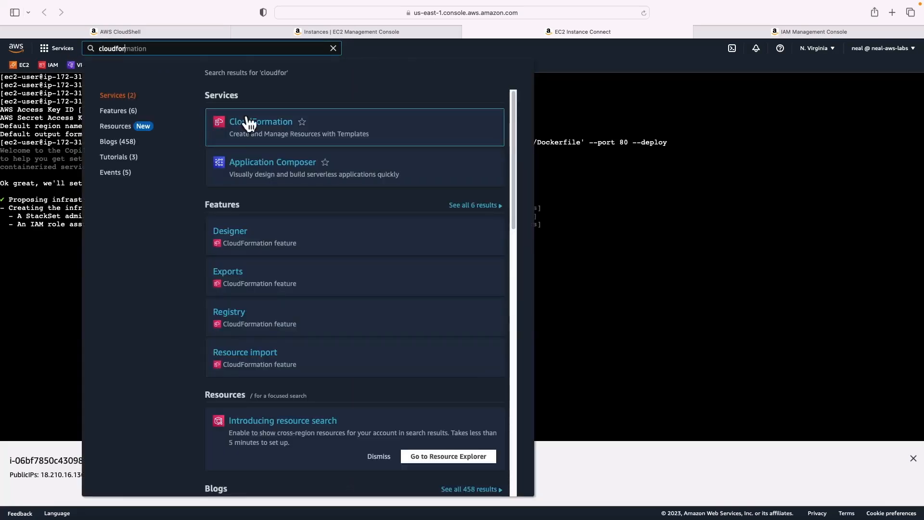
In a new CloudFormation tab, open demo-infrastructure-roles and check its events and outputs
click(261, 121)
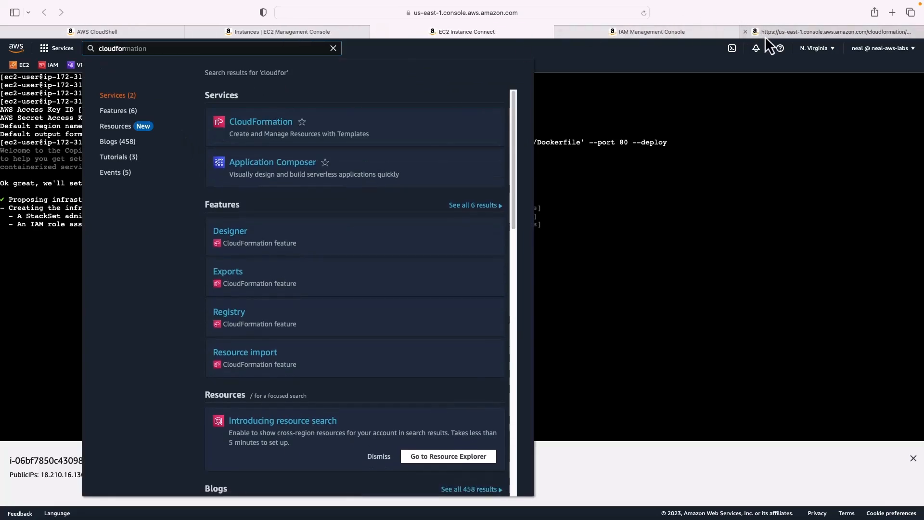
click(260, 122)
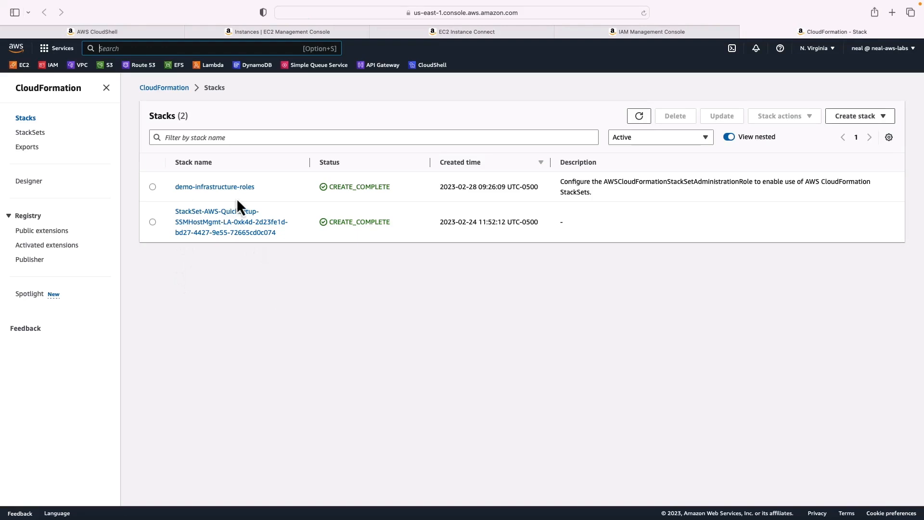
mouse_move(252, 205)
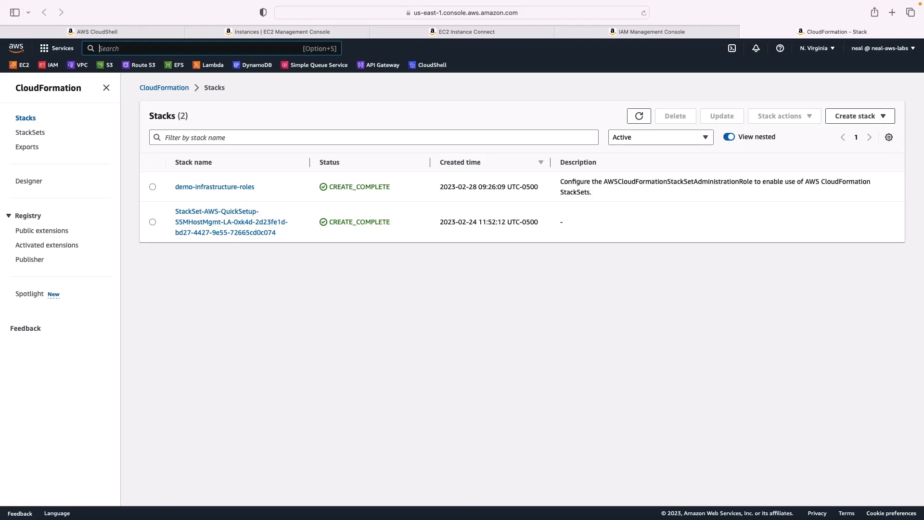
mouse_move(179, 206)
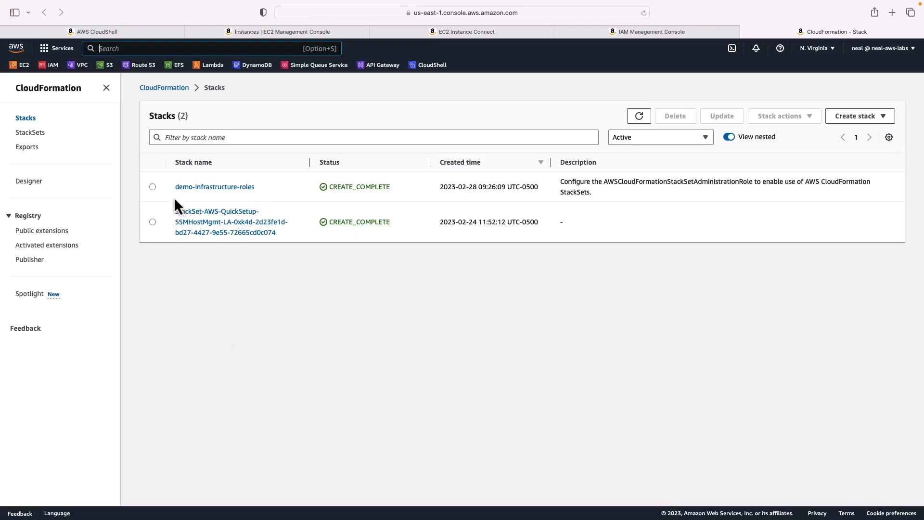
click(215, 187)
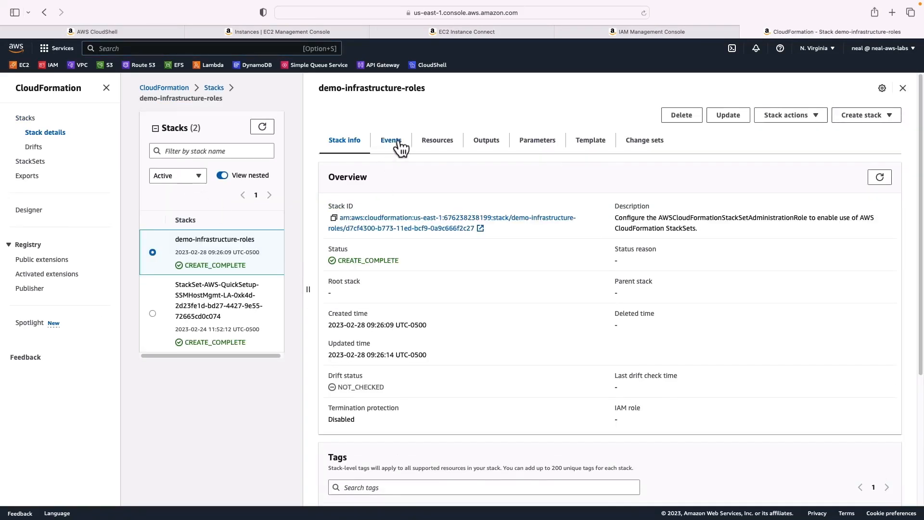
click(391, 140)
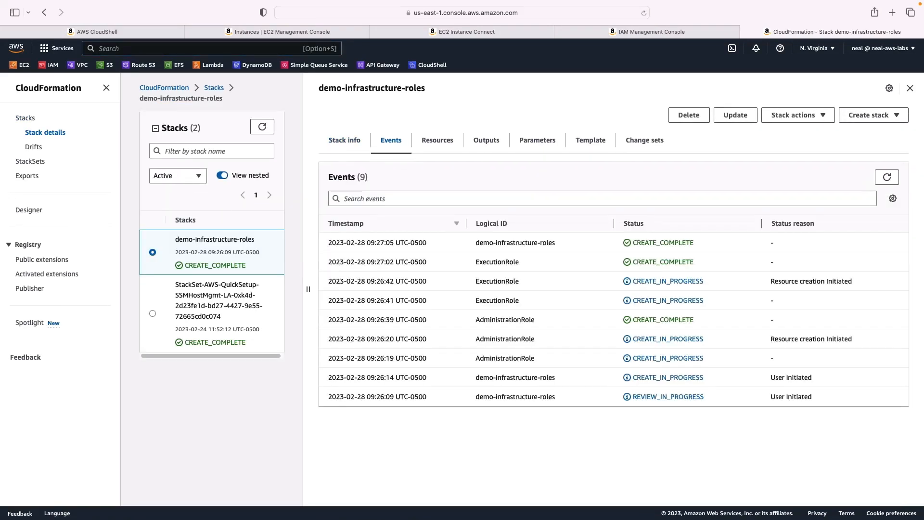
mouse_move(535, 394)
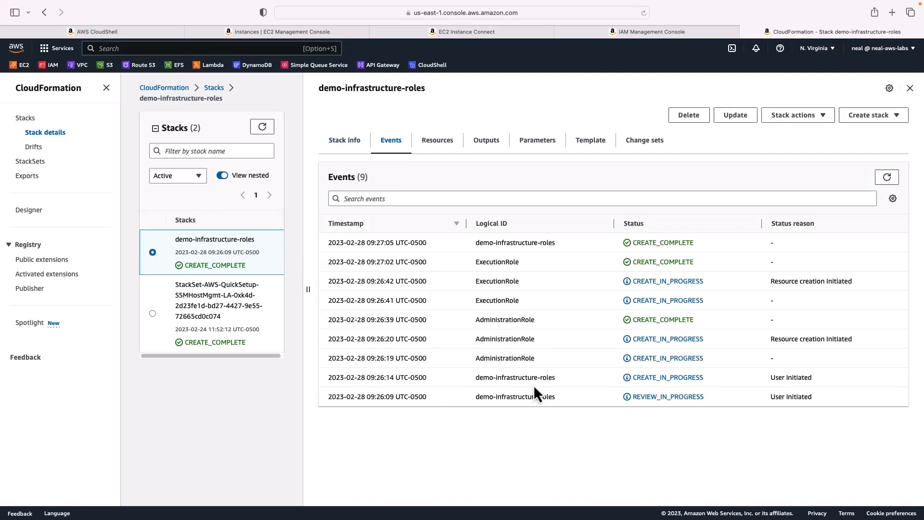
mouse_move(485, 266)
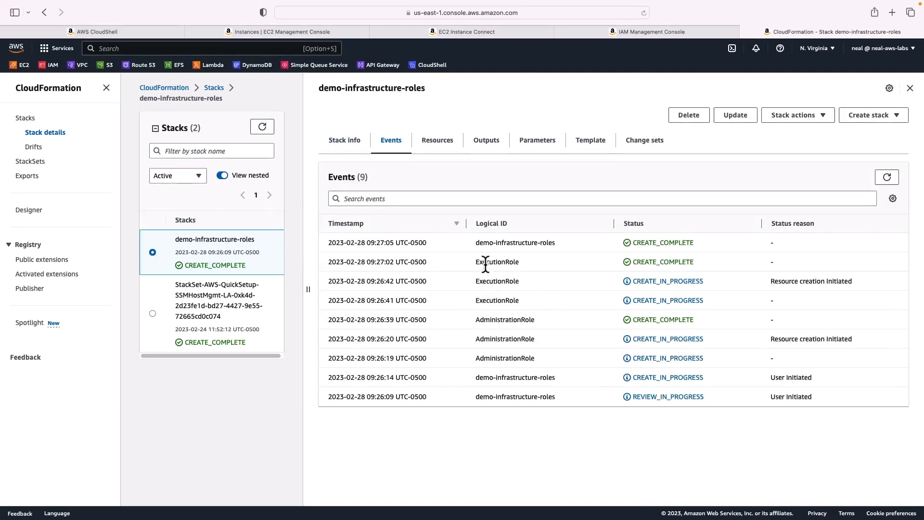
mouse_move(491, 425)
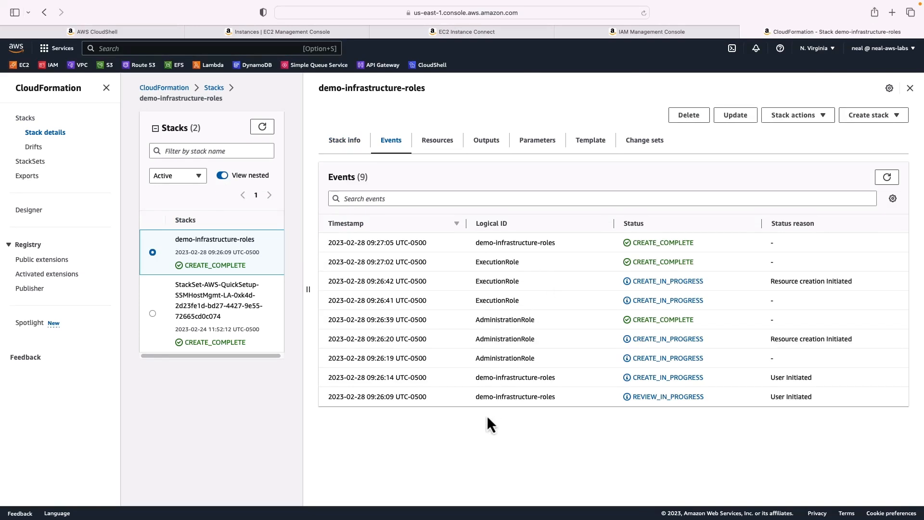
click(485, 139)
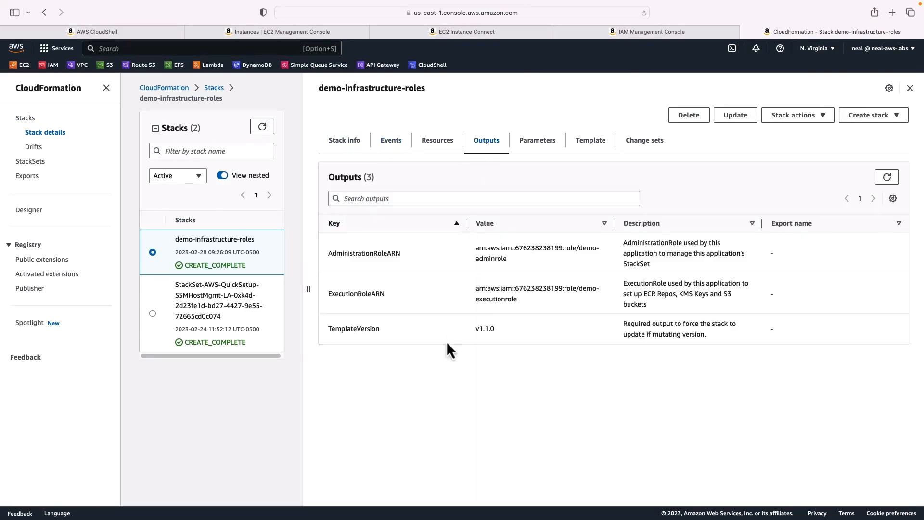
Return to the EC2 Instance Connect terminal to follow the copilot init output
double_click(364, 252)
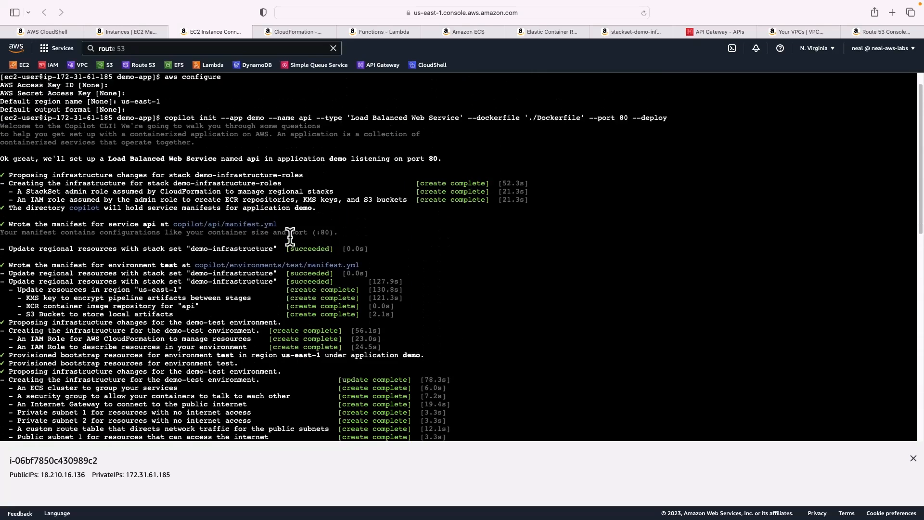
Scroll to the end of the deploy output and open the api service's load balancer URL
scroll(down, 3)
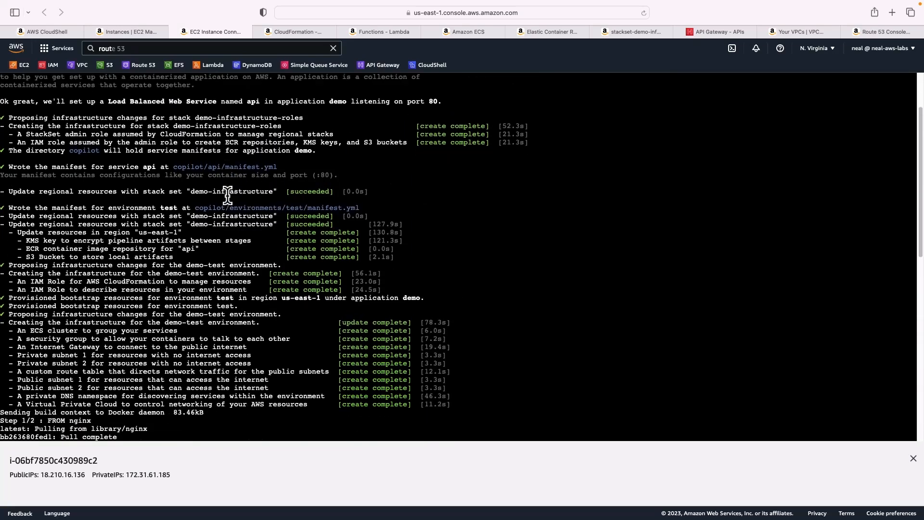
scroll(down, 3)
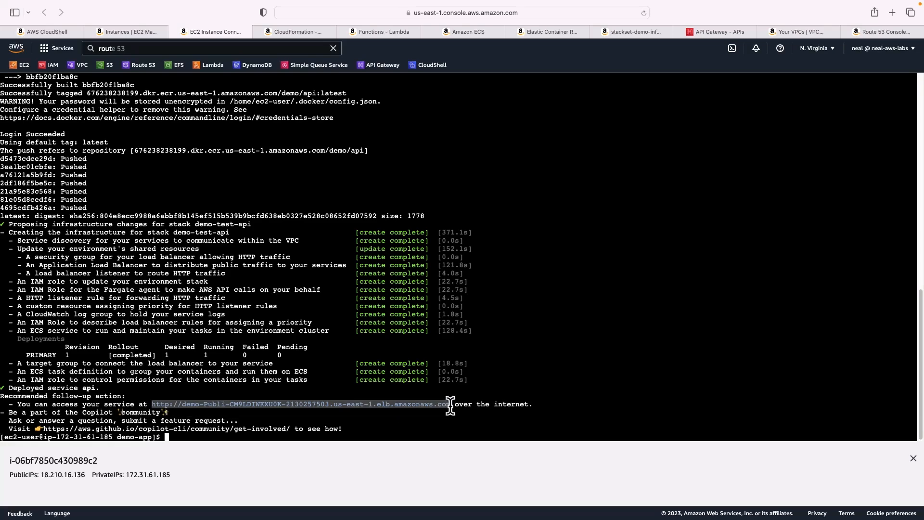
click(892, 12)
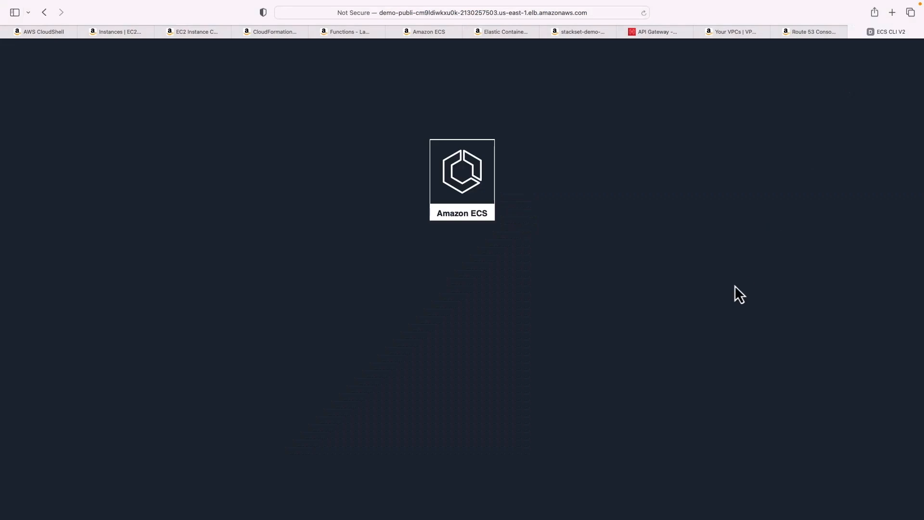
Switch back to the CloudFormation tab listing demo-test-api, demo-test and demo-infrastructure-roles
click(271, 32)
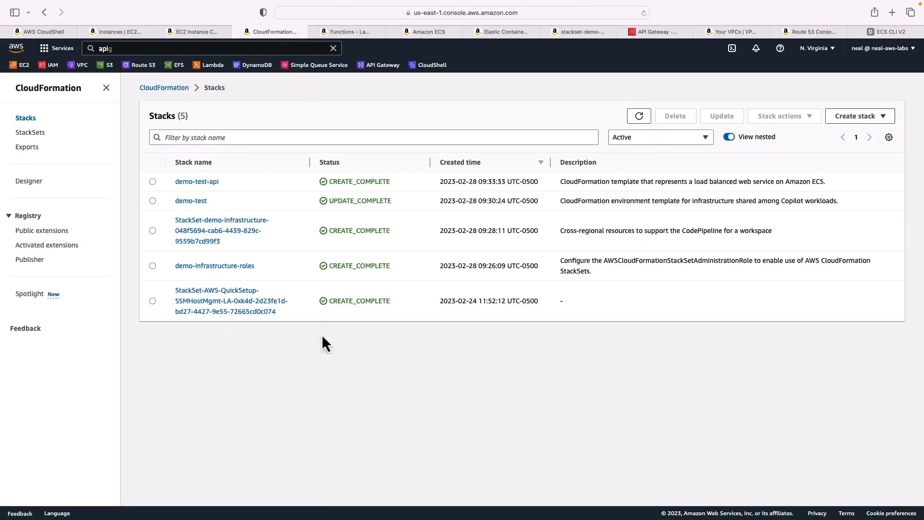
mouse_move(178, 281)
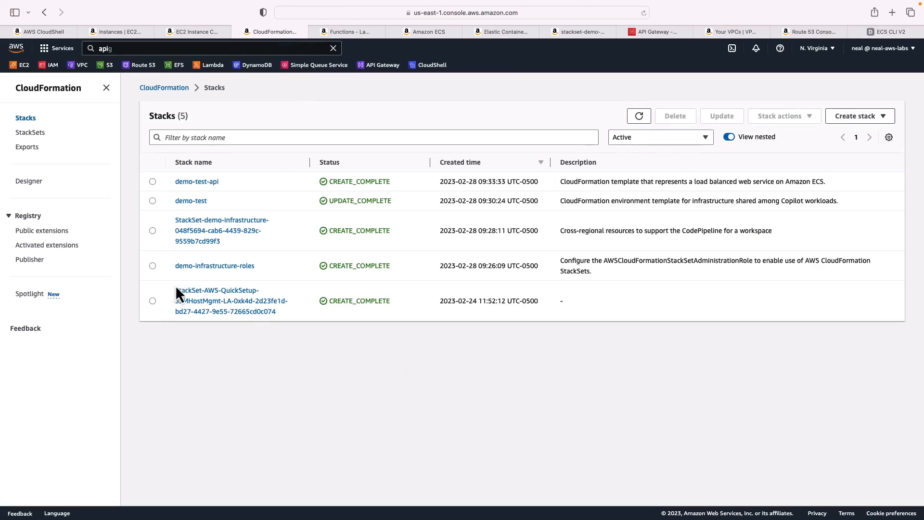
mouse_move(235, 261)
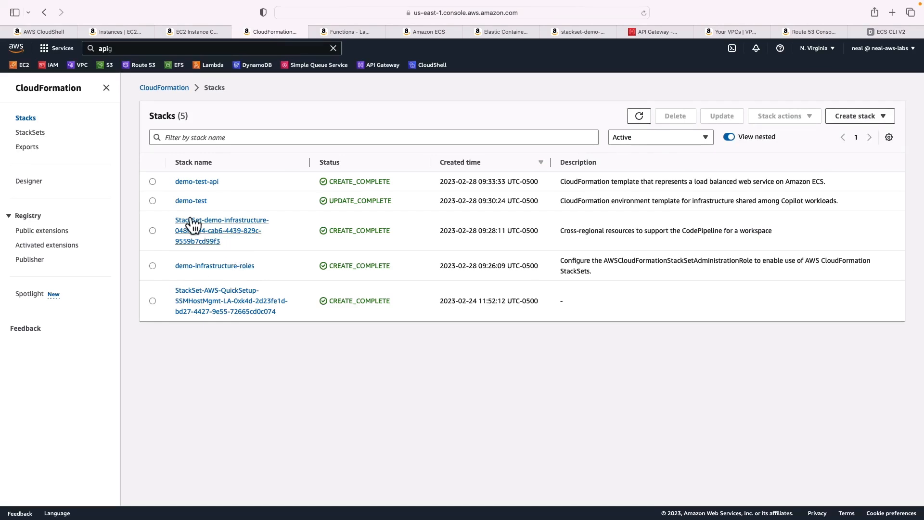
mouse_move(223, 202)
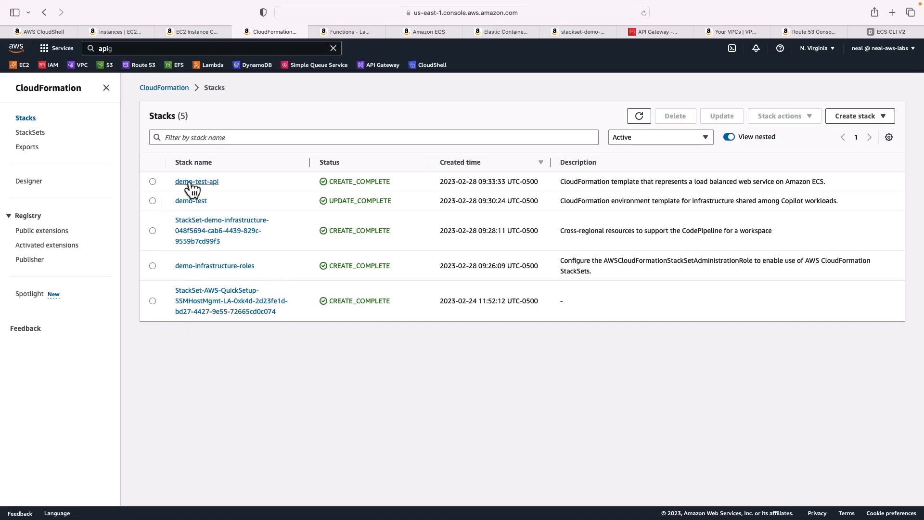
Switch to Lambda to see the EnvControllerFunction and RulePriorityFunction created for demo-test-api
click(197, 182)
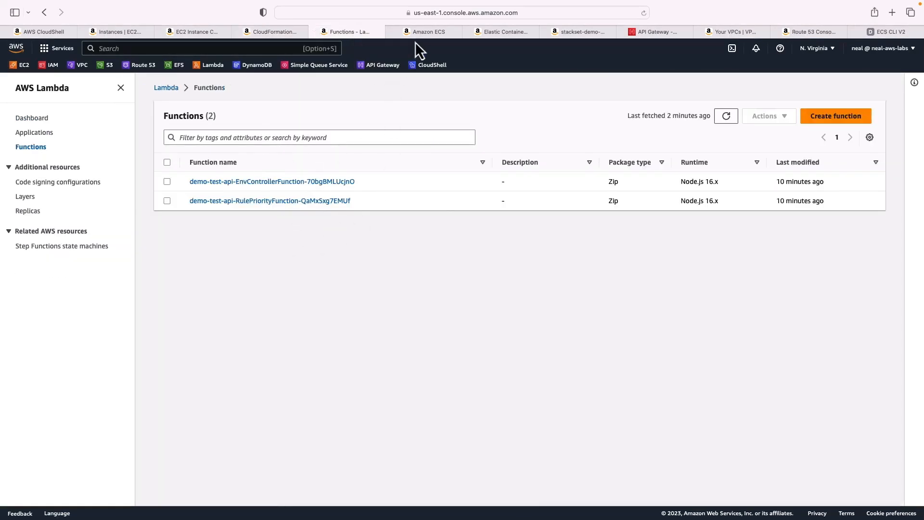
Review the ECS cluster, ECR image and S3 bucket, then view the copilot-demo-test VPC
click(425, 31)
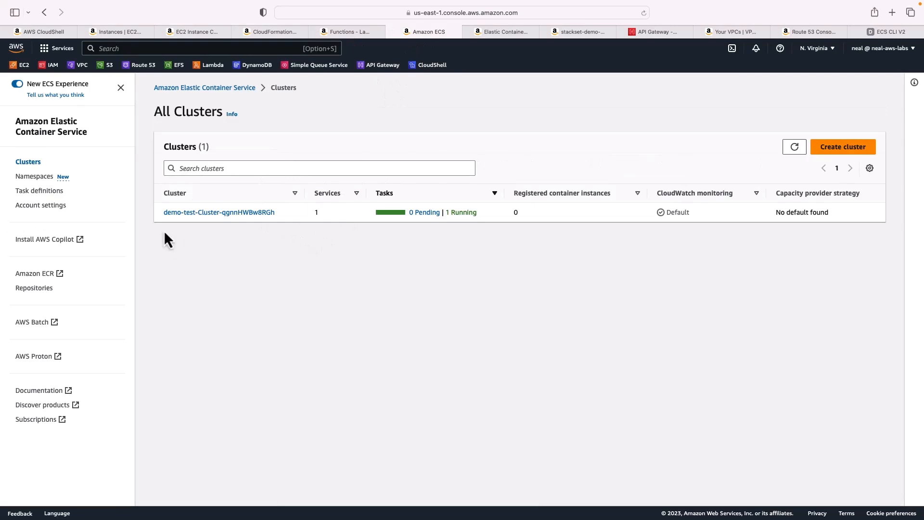
mouse_move(462, 196)
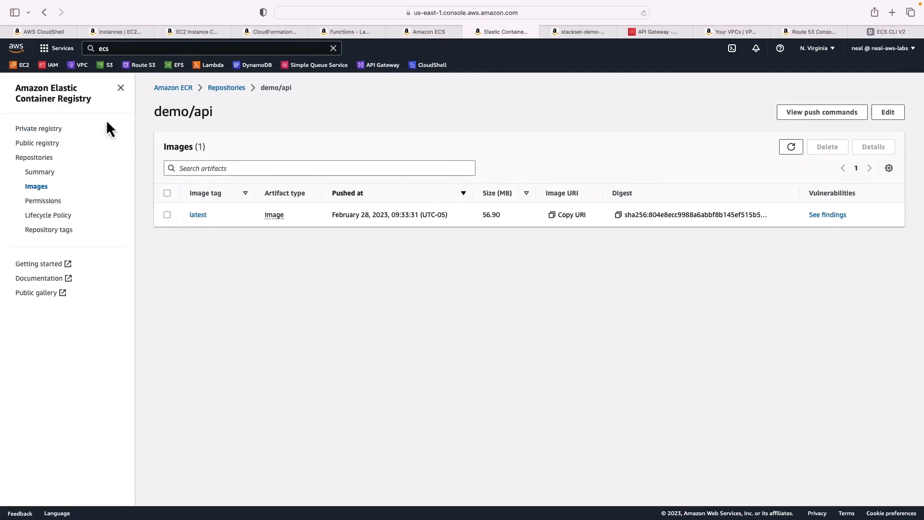
mouse_move(203, 270)
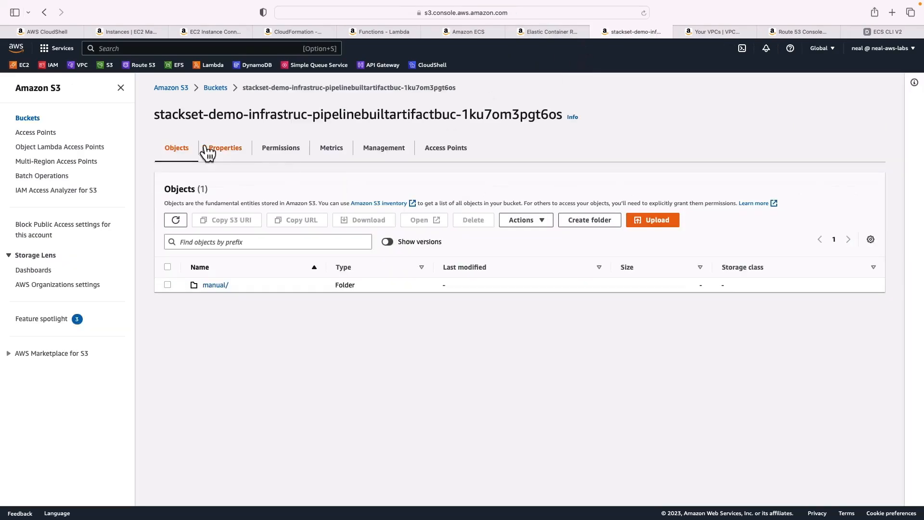
triple_click(360, 114)
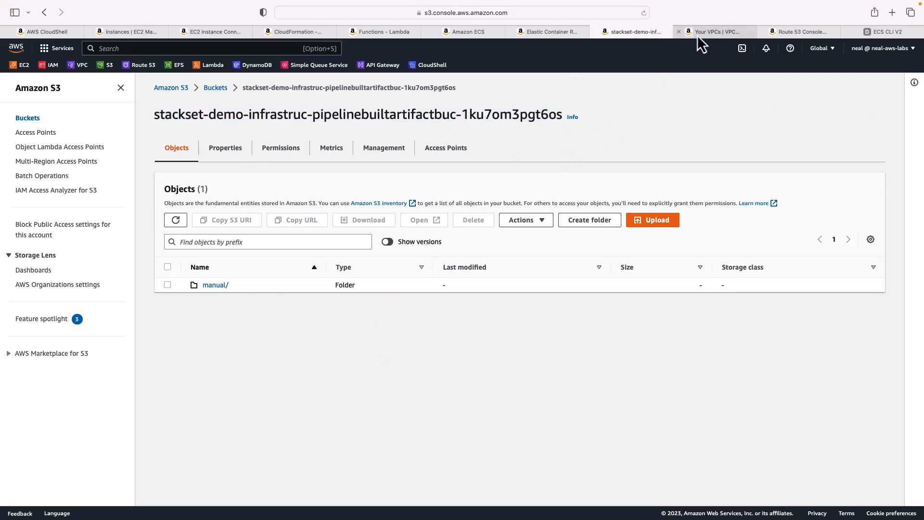
click(713, 31)
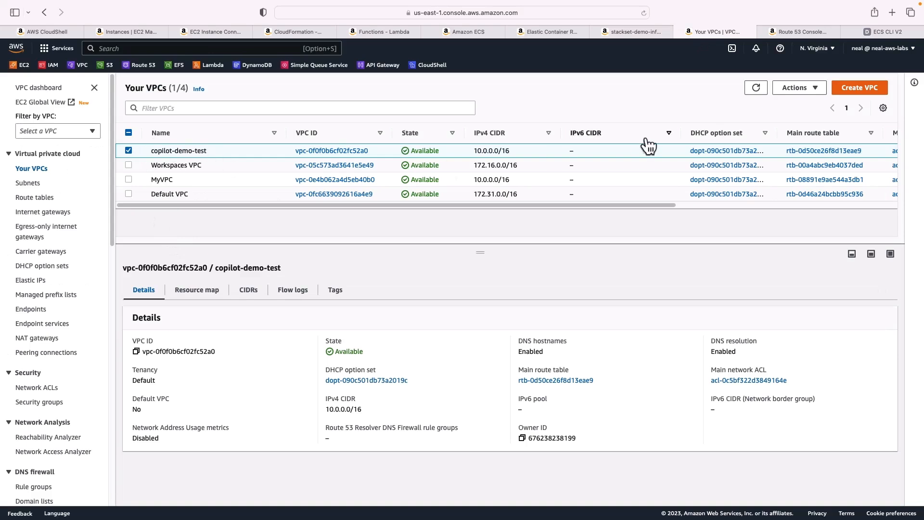
Review the Route 53 hosted zones, then return to the instance terminal showing the api load balancer URL
click(799, 31)
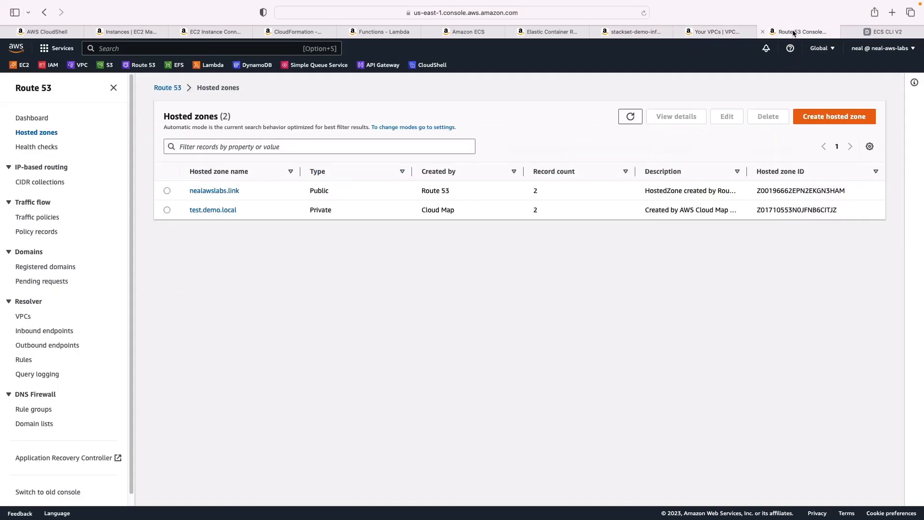
double_click(320, 210)
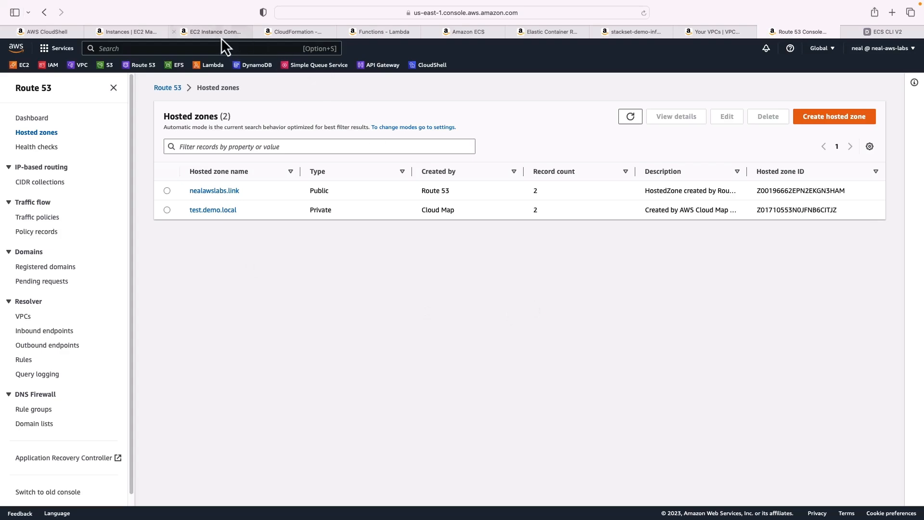
click(212, 32)
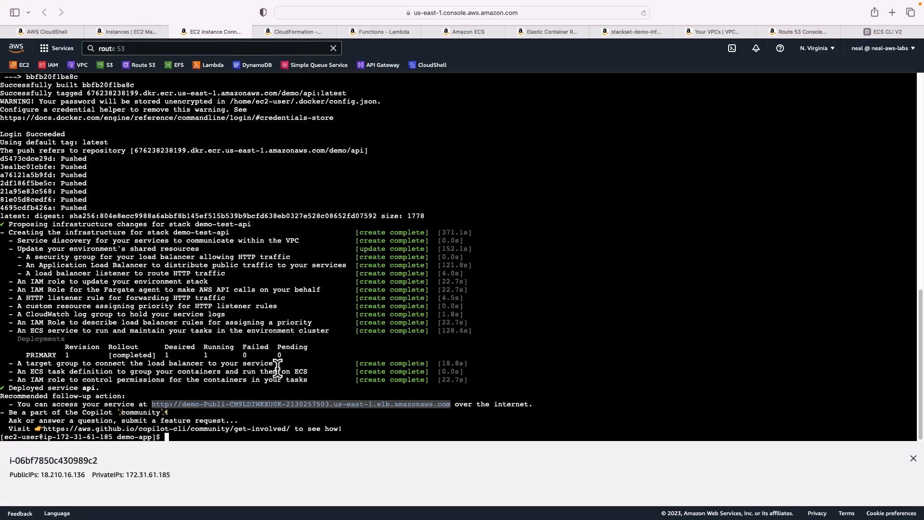
Run 'copilot app ls' on the instance to list the demo application
text(c)
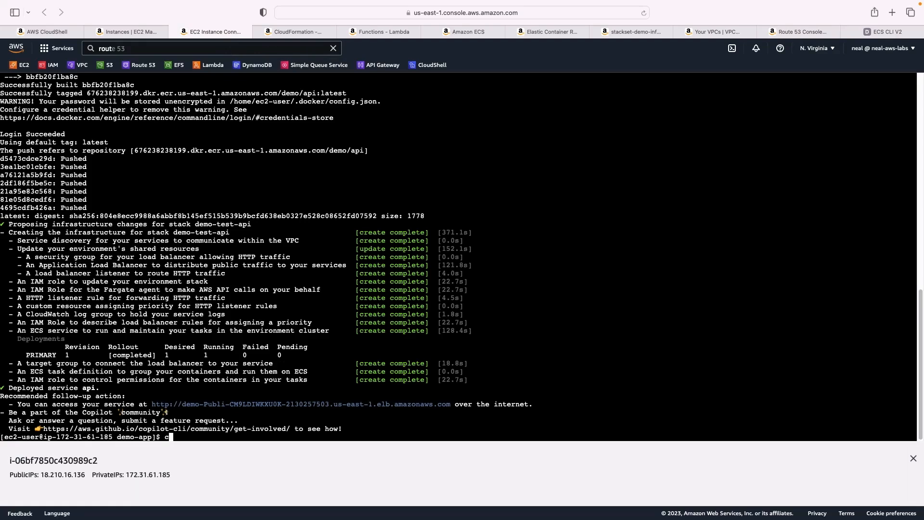
text(op)
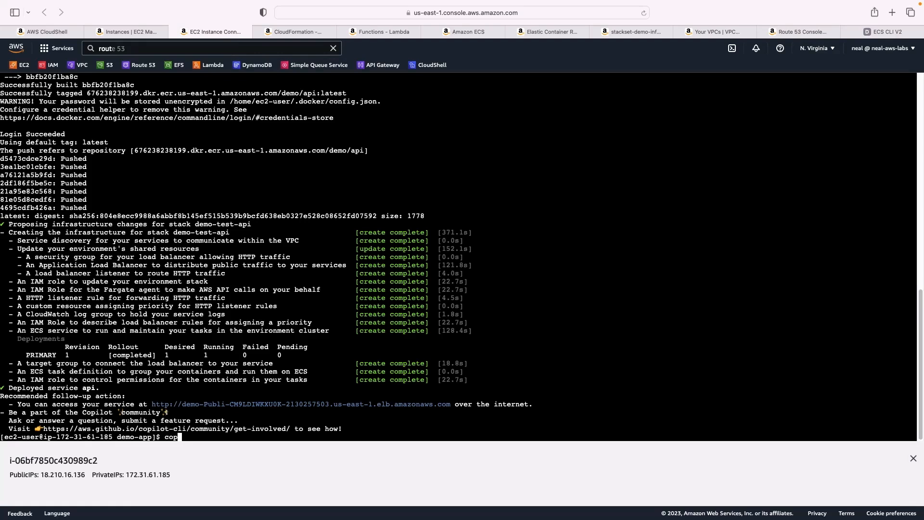
text(ilot)
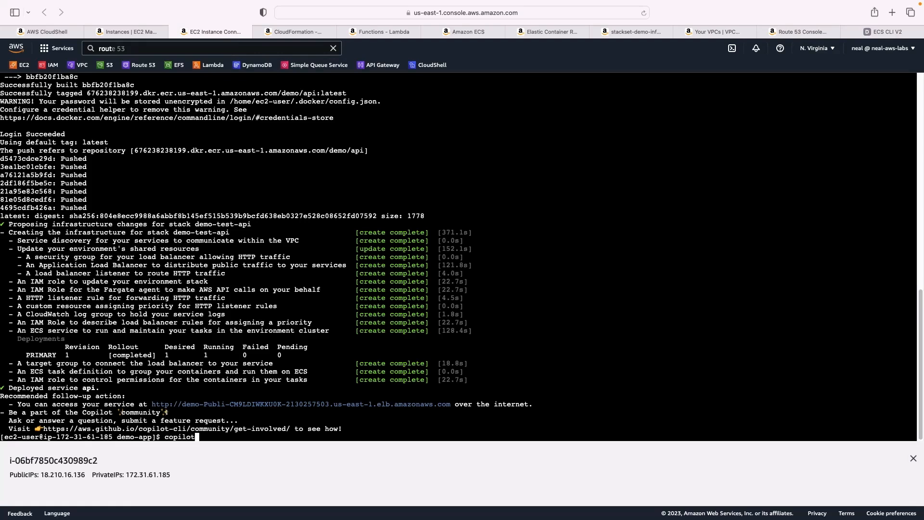
text(app ls)
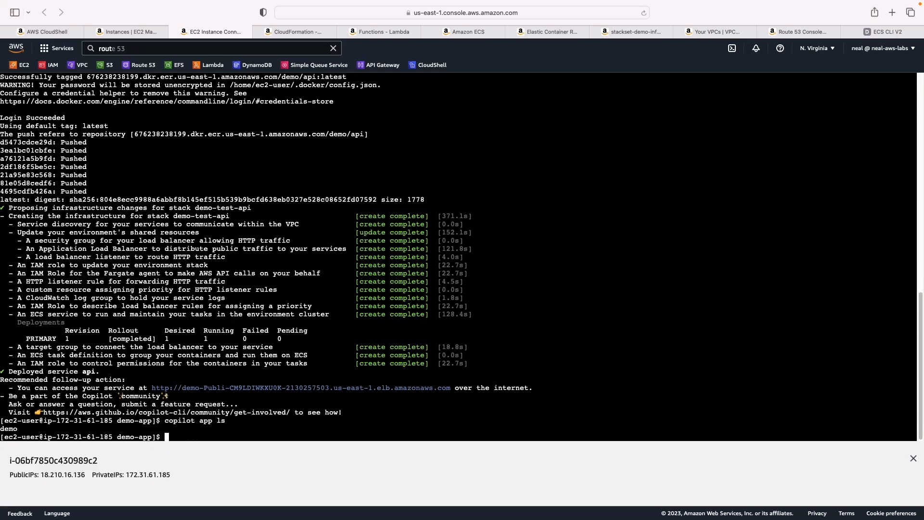
text(copilot app ls)
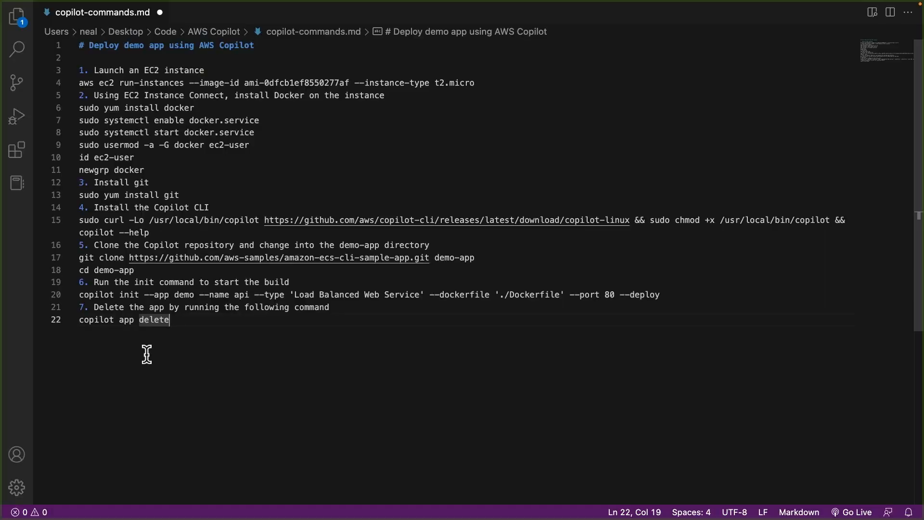
mouse_move(181, 328)
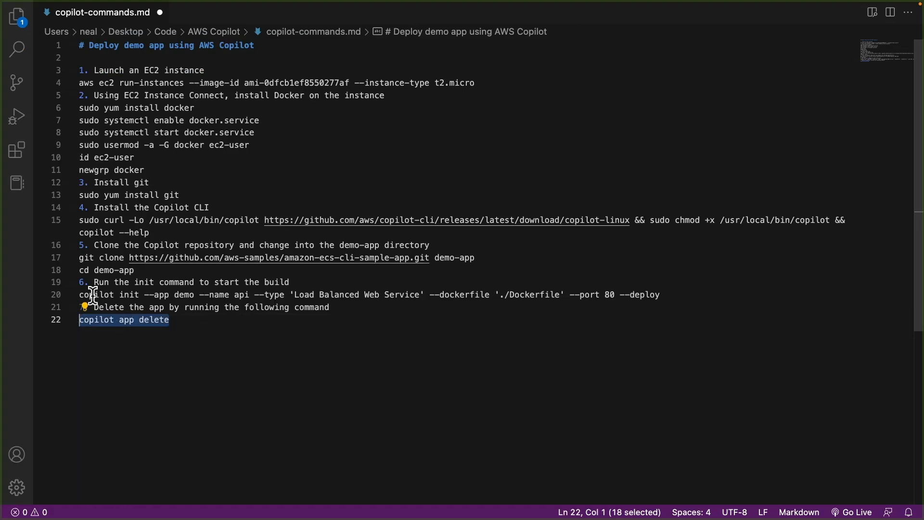
mouse_move(202, 330)
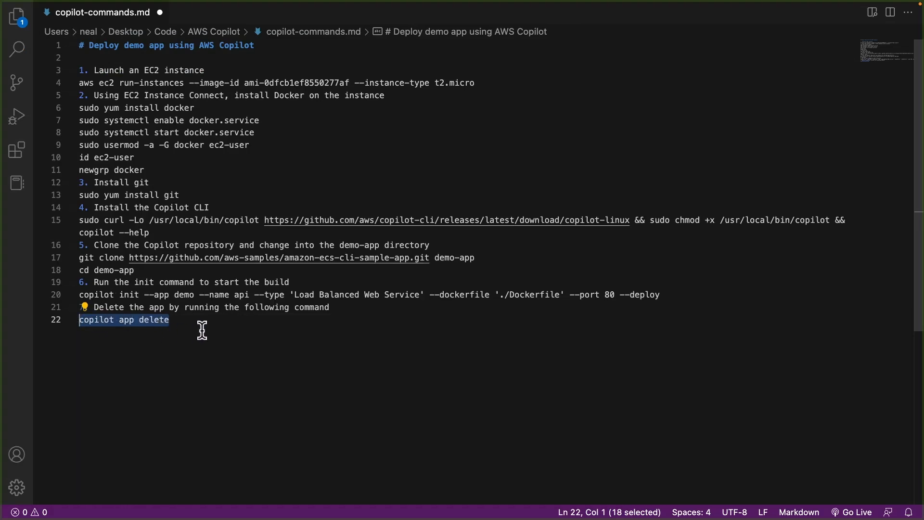
mouse_move(85, 328)
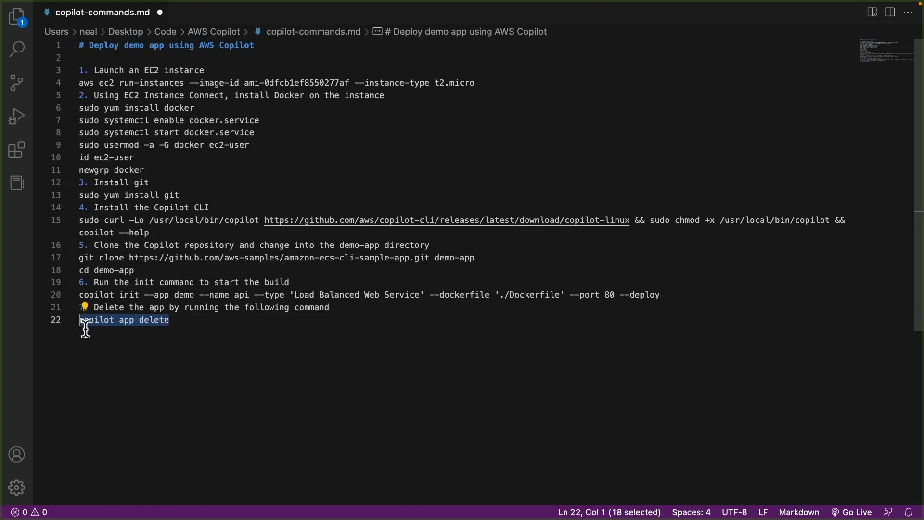